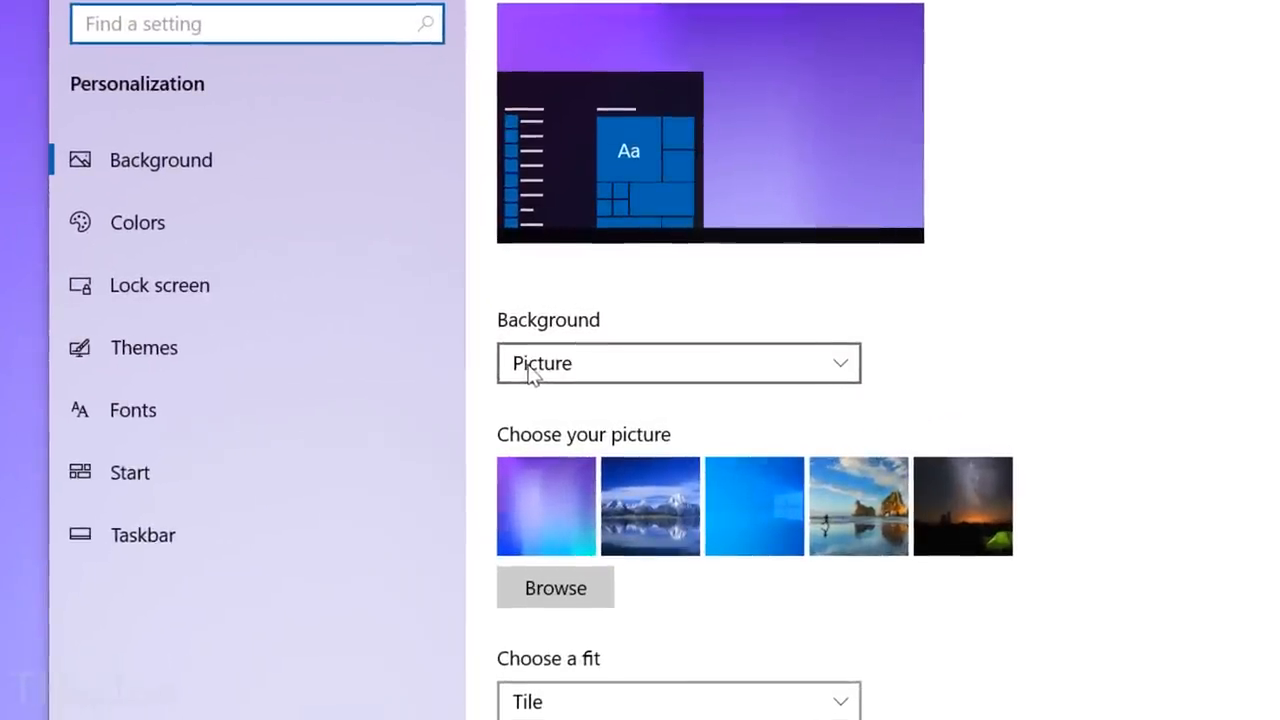
# - Set the Windows color scheme to Light under Colors, then return to Settings home
pyautogui.scroll(-3)
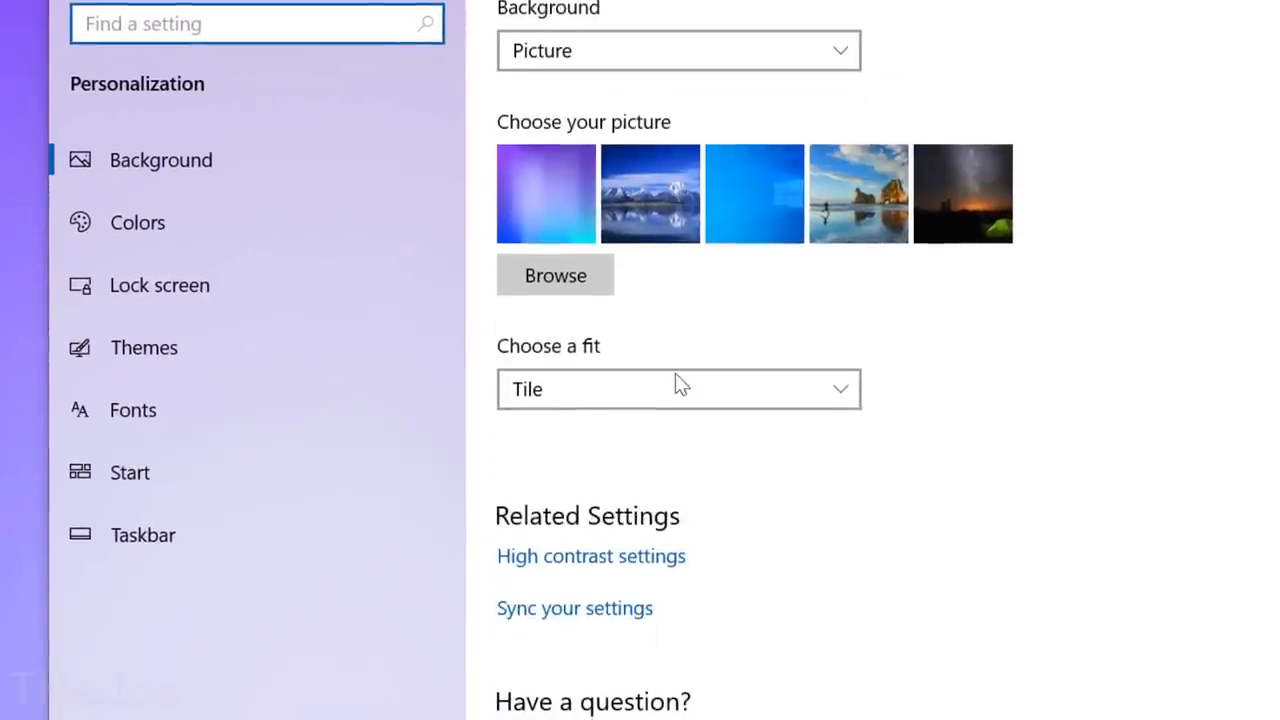
pyautogui.click(137, 222)
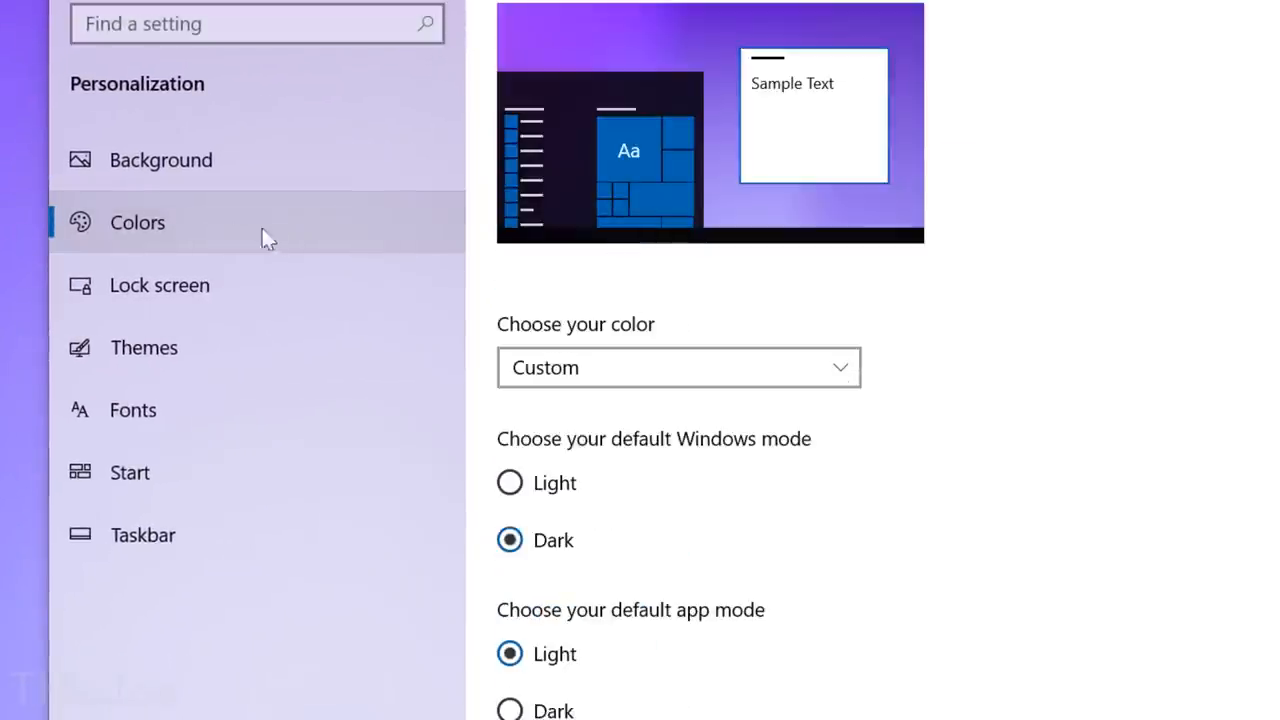
pyautogui.click(678, 367)
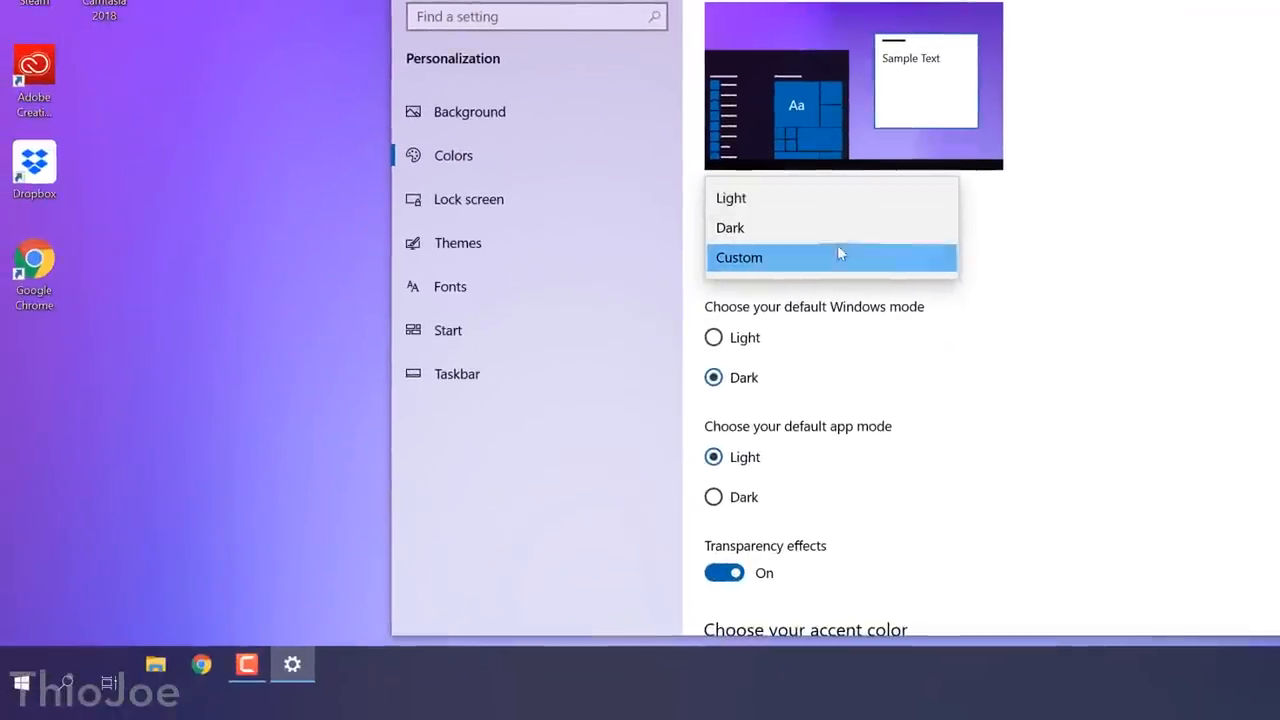
pyautogui.moveTo(830, 197)
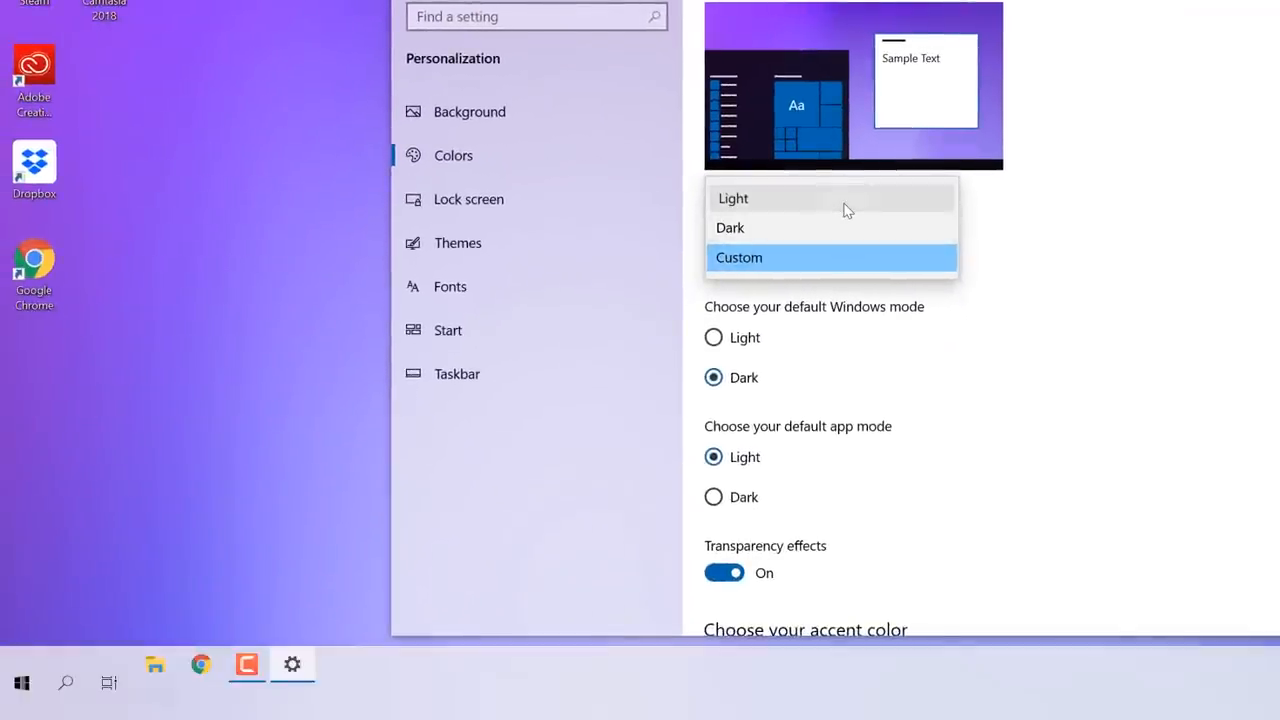
pyautogui.click(733, 198)
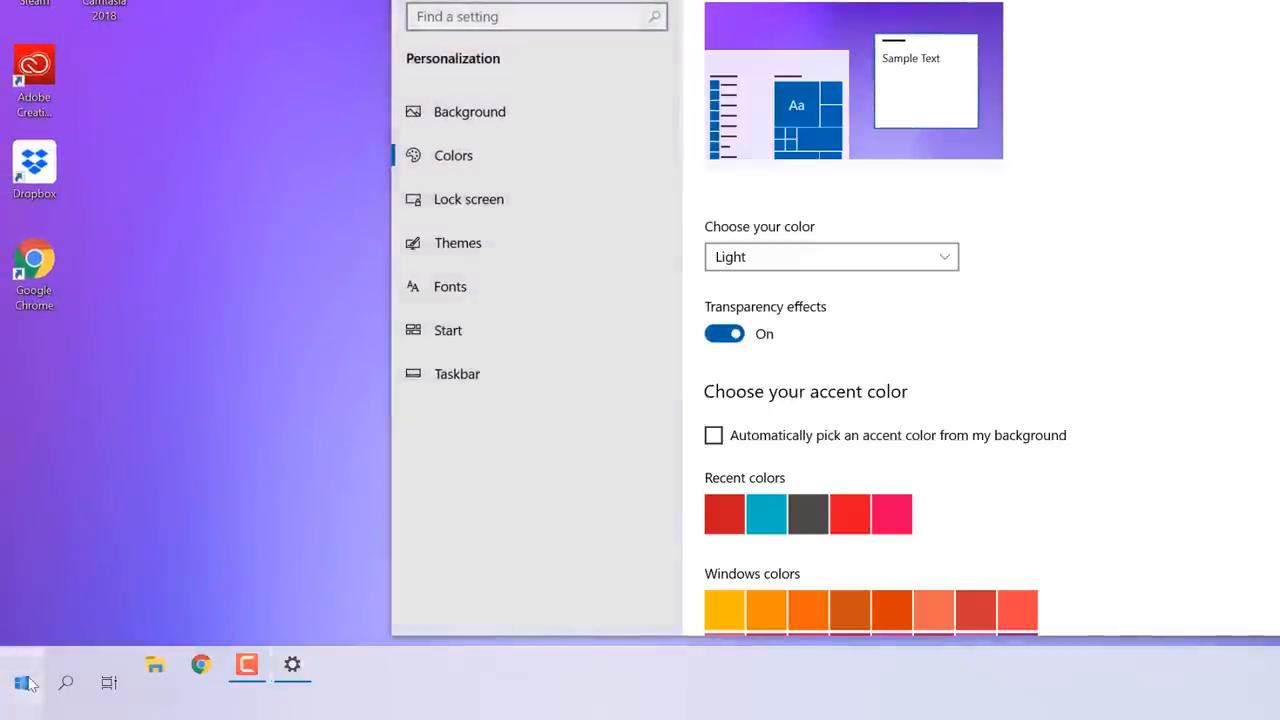
pyautogui.click(24, 681)
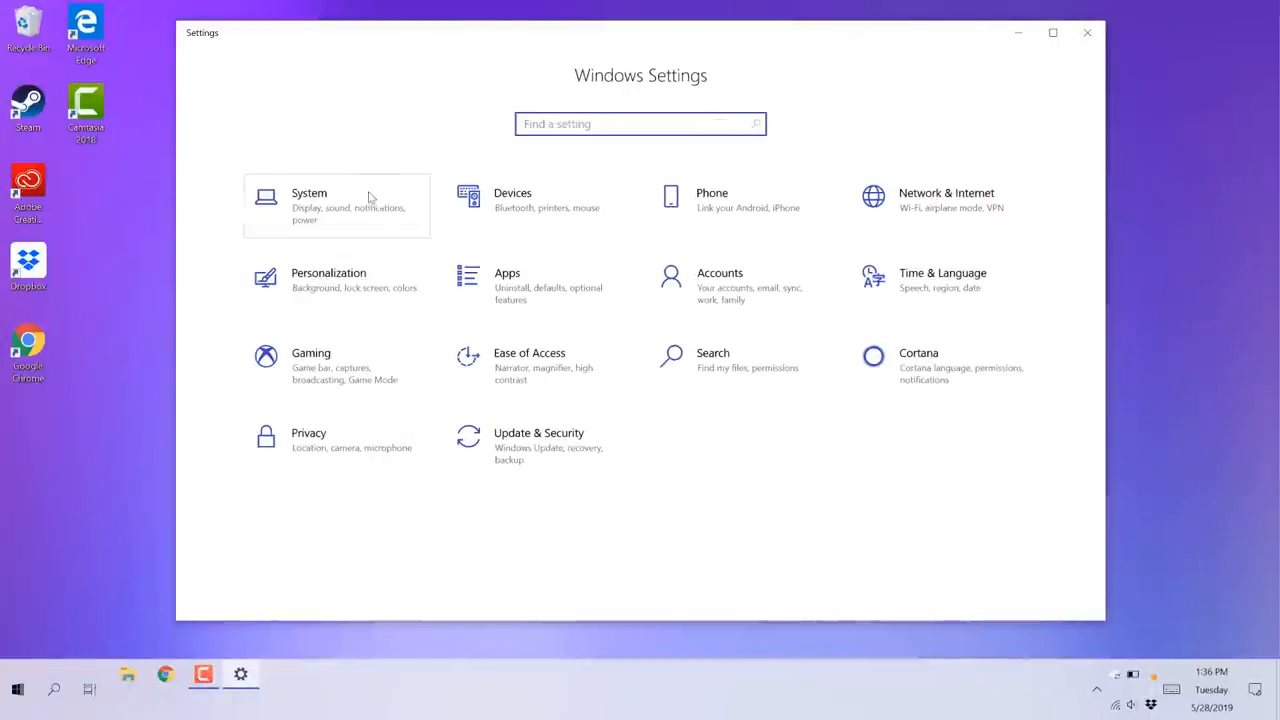
# - View the System & reserved details under System > Storage
pyautogui.click(309, 193)
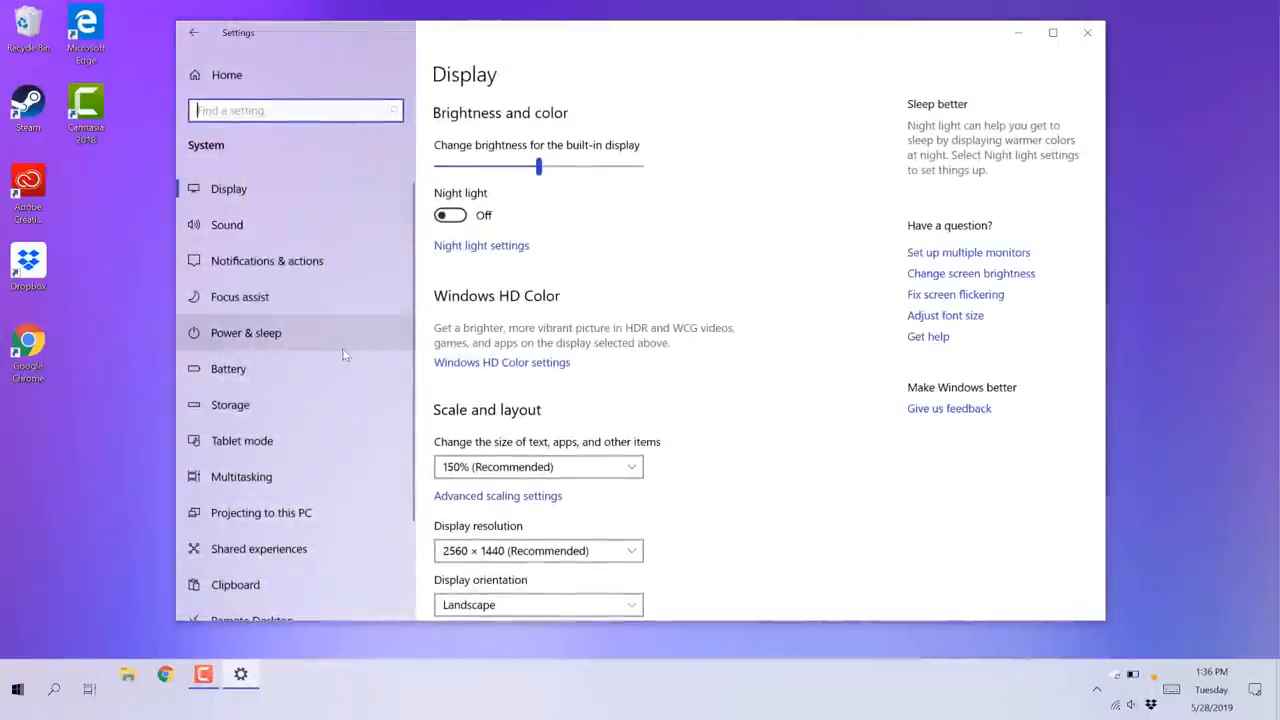
pyautogui.click(230, 404)
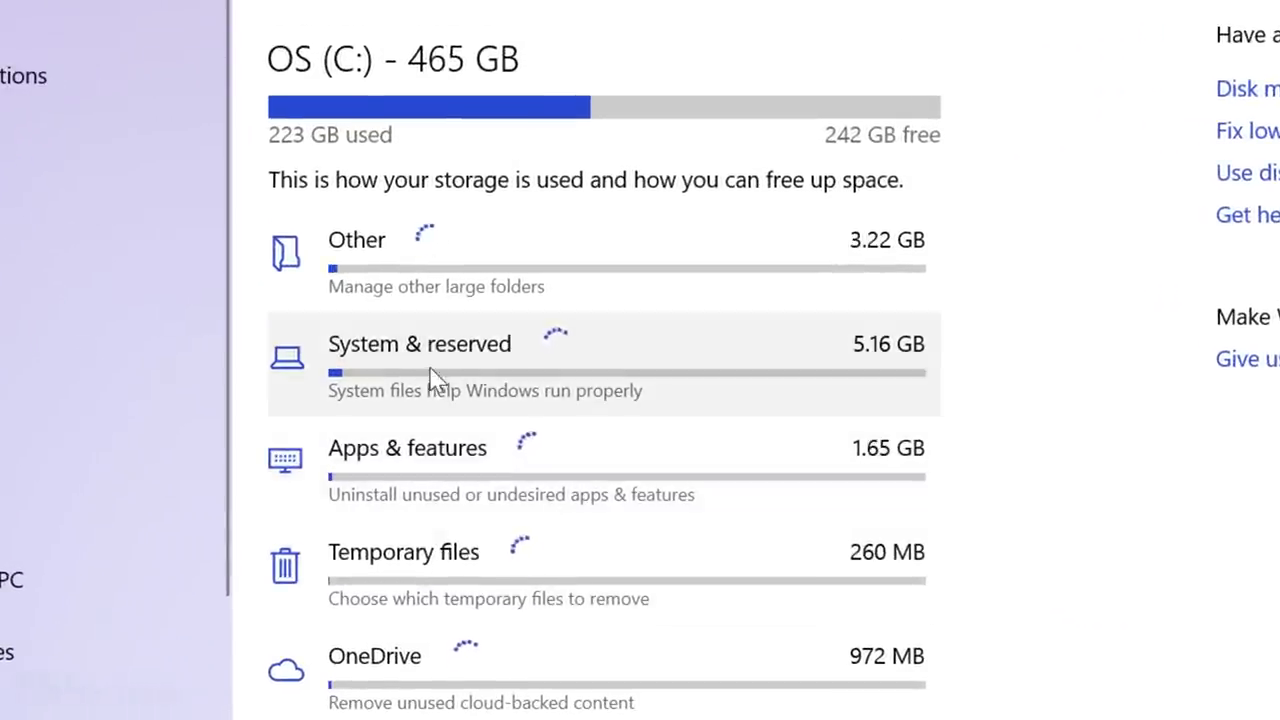
pyautogui.click(419, 343)
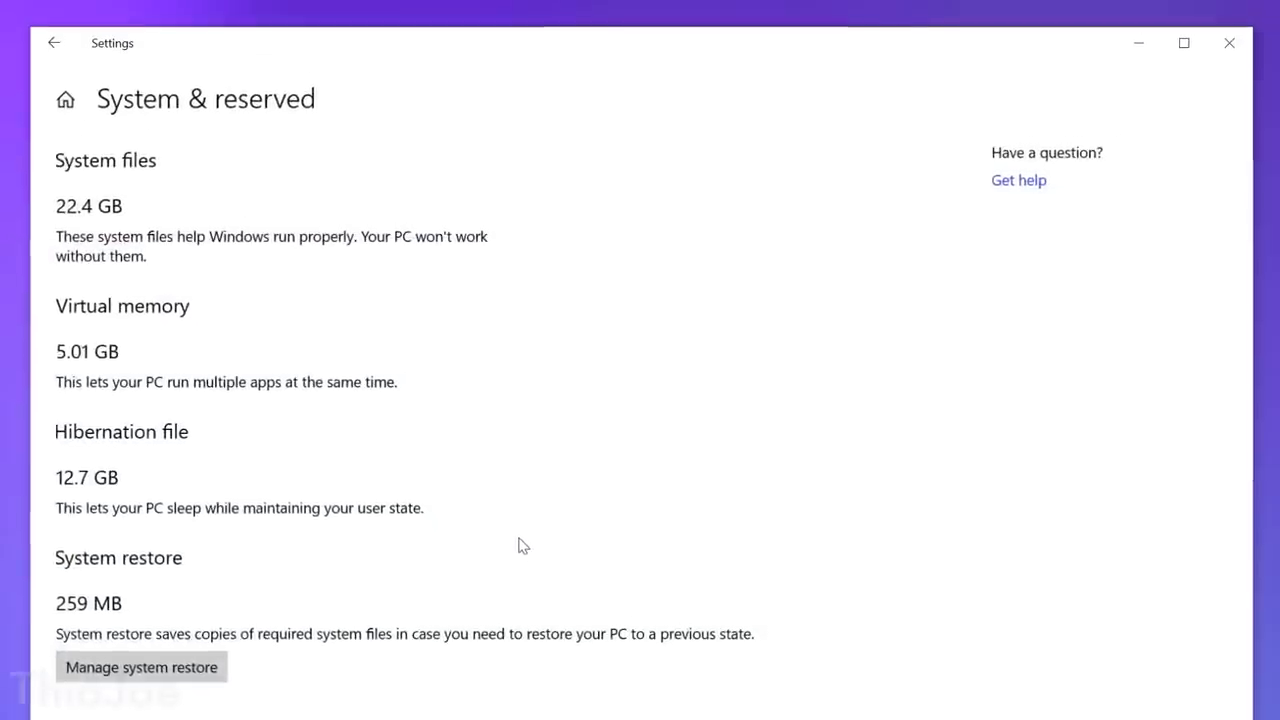
pyautogui.moveTo(450, 498)
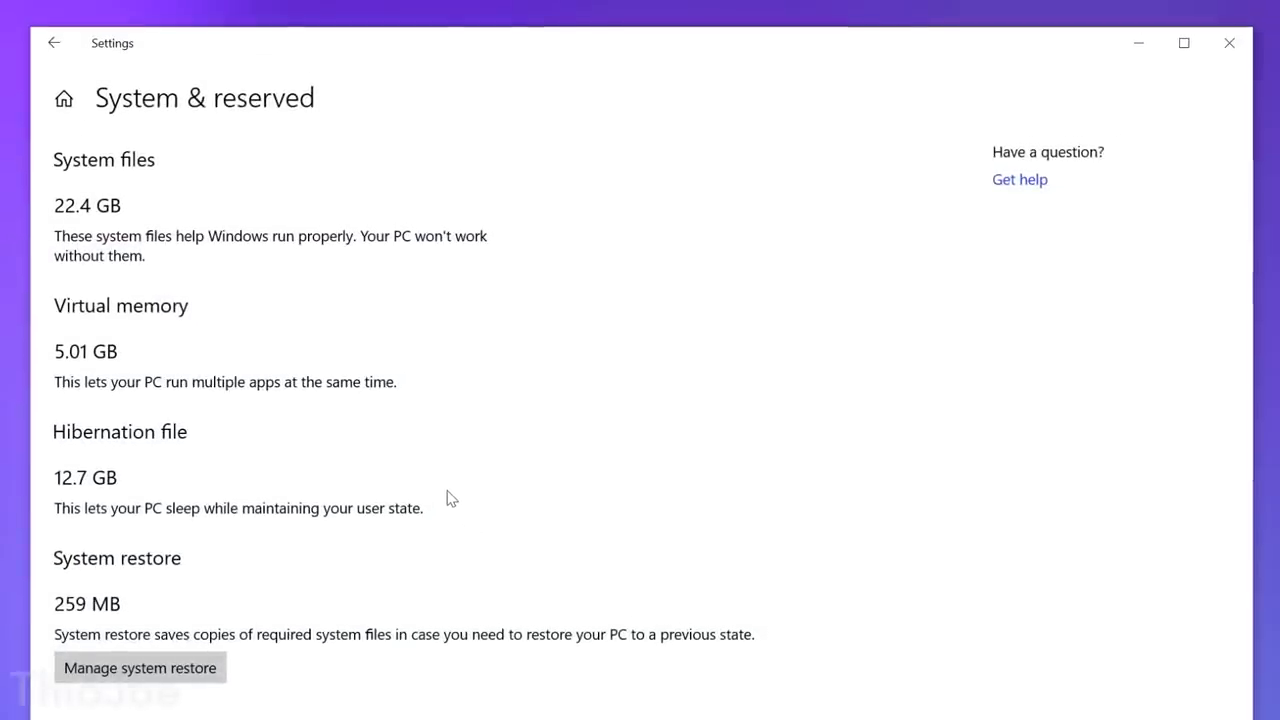
pyautogui.moveTo(443, 487)
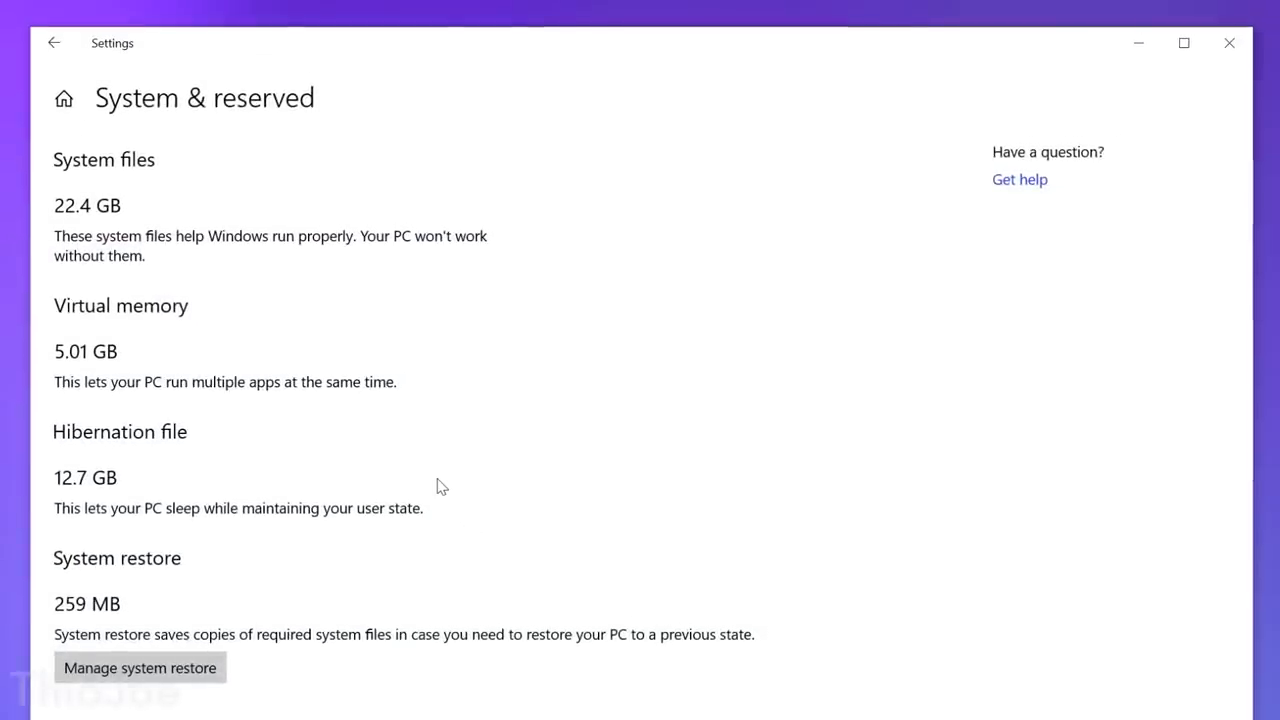
pyautogui.moveTo(510, 357)
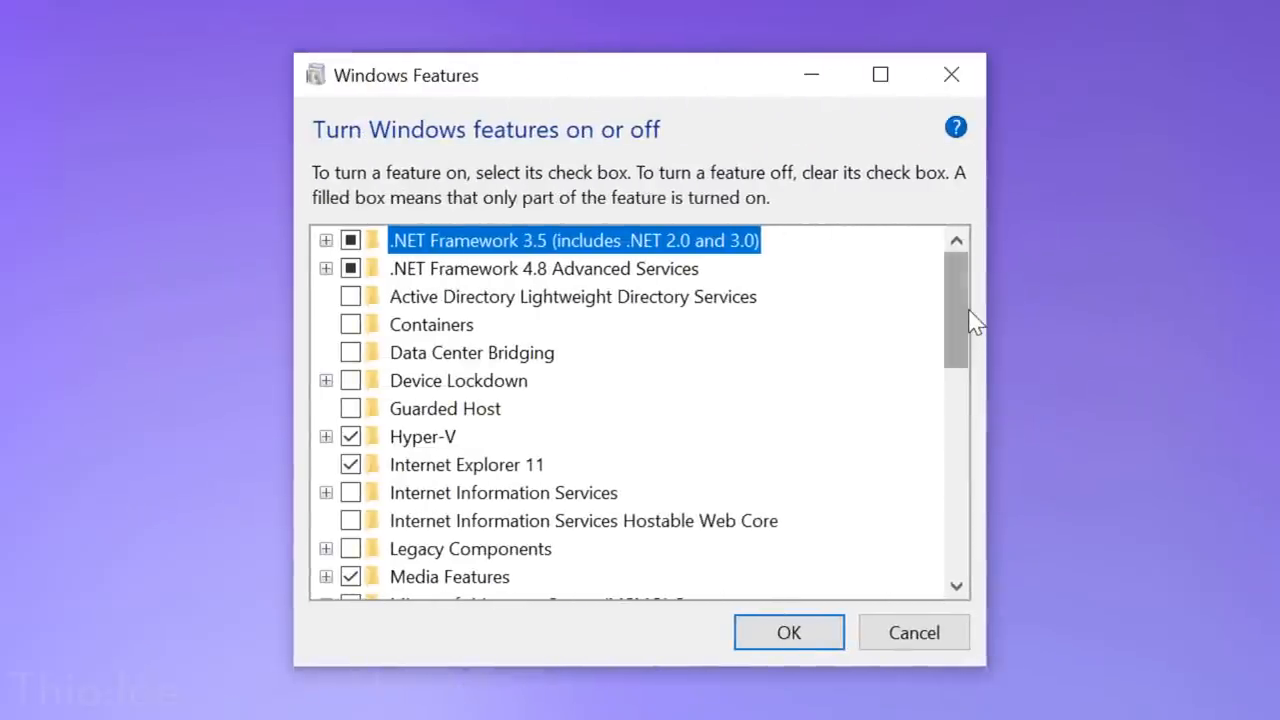
# - Scroll the Windows Features list to confirm Windows Sandbox is checked
pyautogui.scroll(-3)
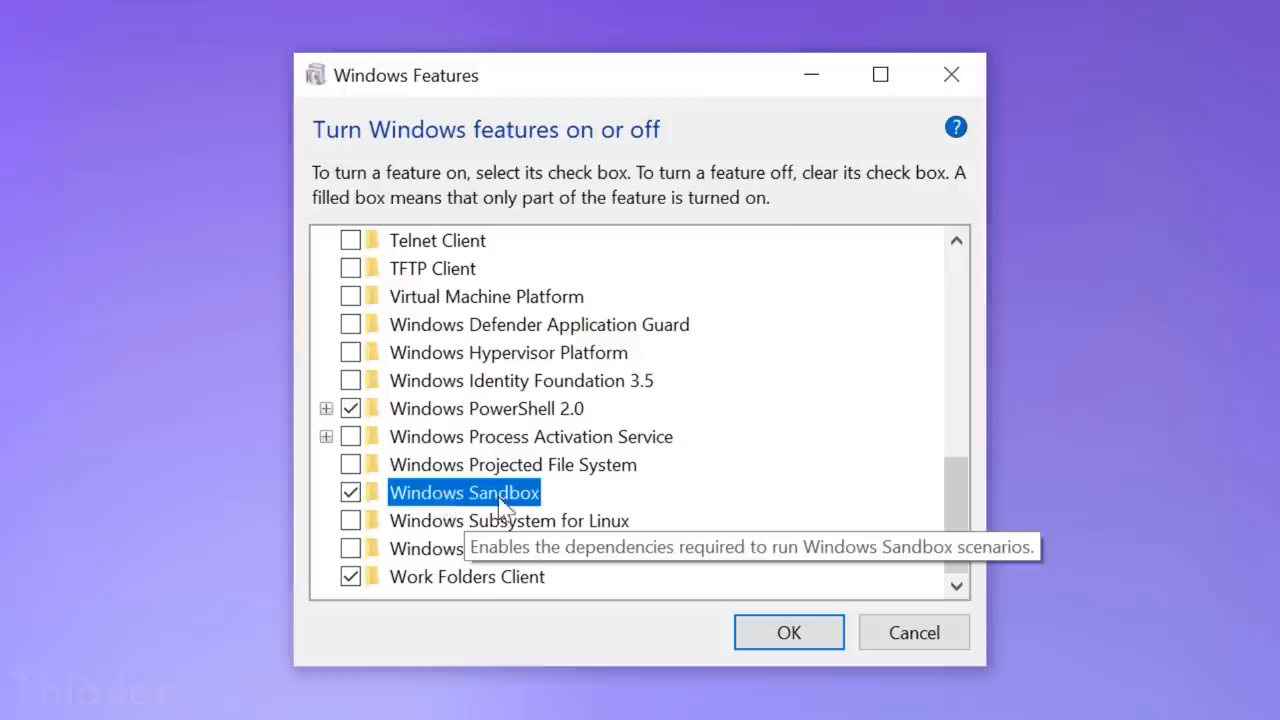
pyautogui.moveTo(563, 512)
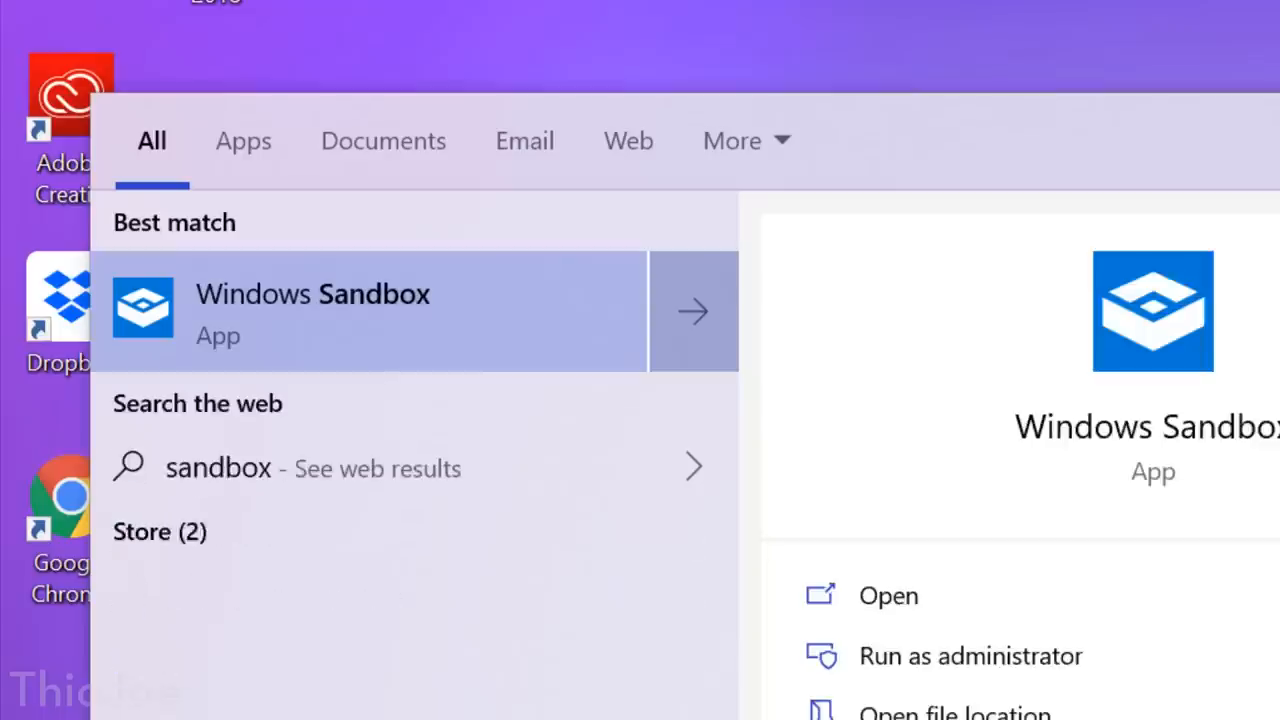
# - Launch Windows Sandbox, search 'chrome' in its browser, and open the Google Chrome result
pyautogui.click(313, 310)
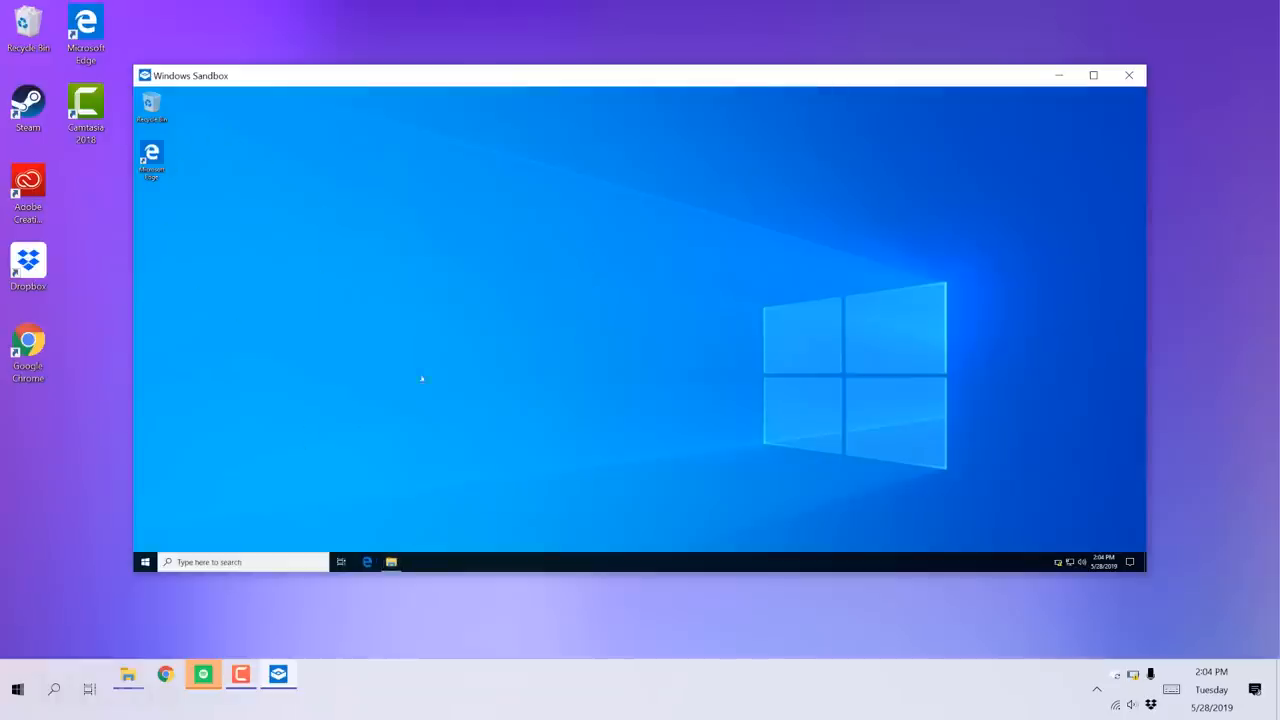
pyautogui.moveTo(513, 418)
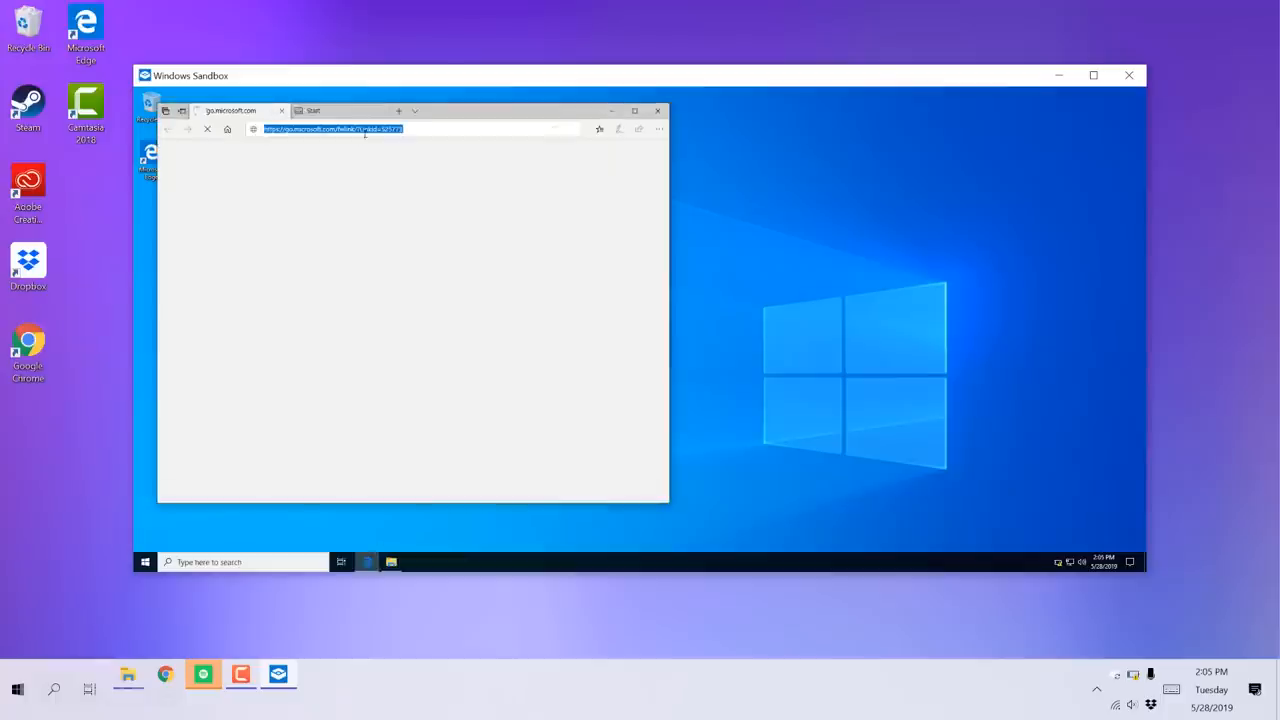
pyautogui.write('chrome')
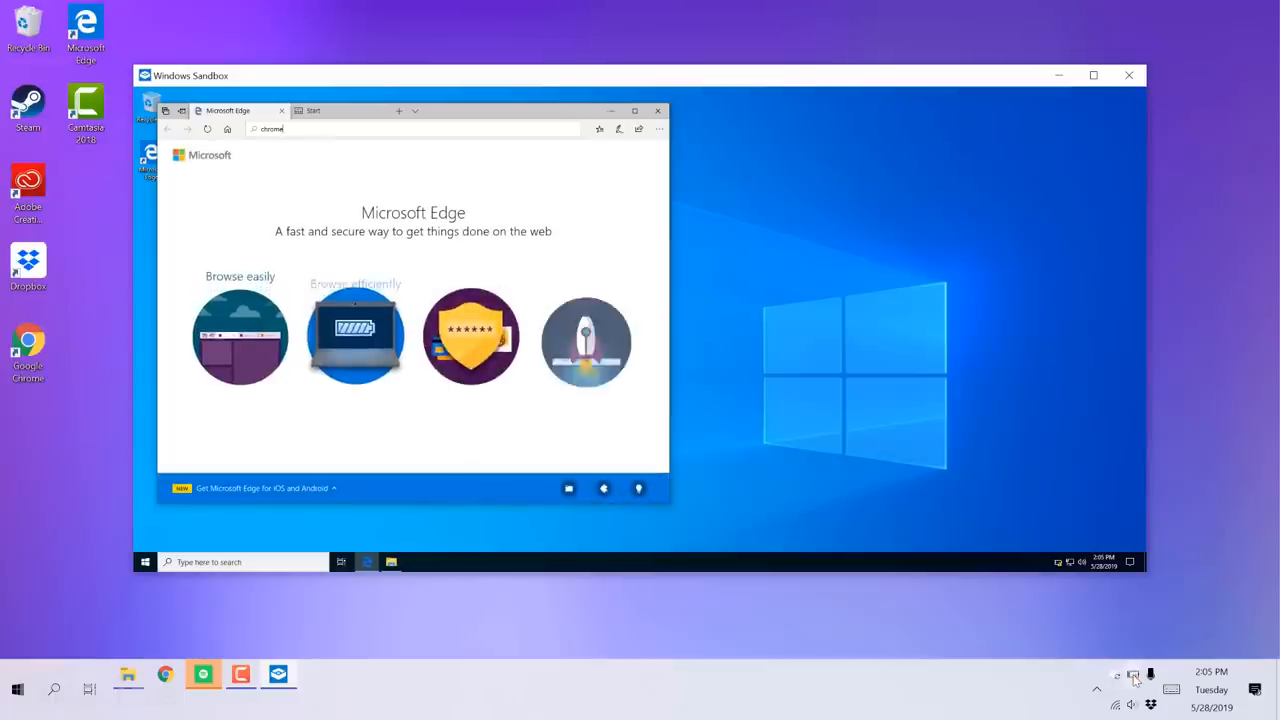
pyautogui.click(1133, 675)
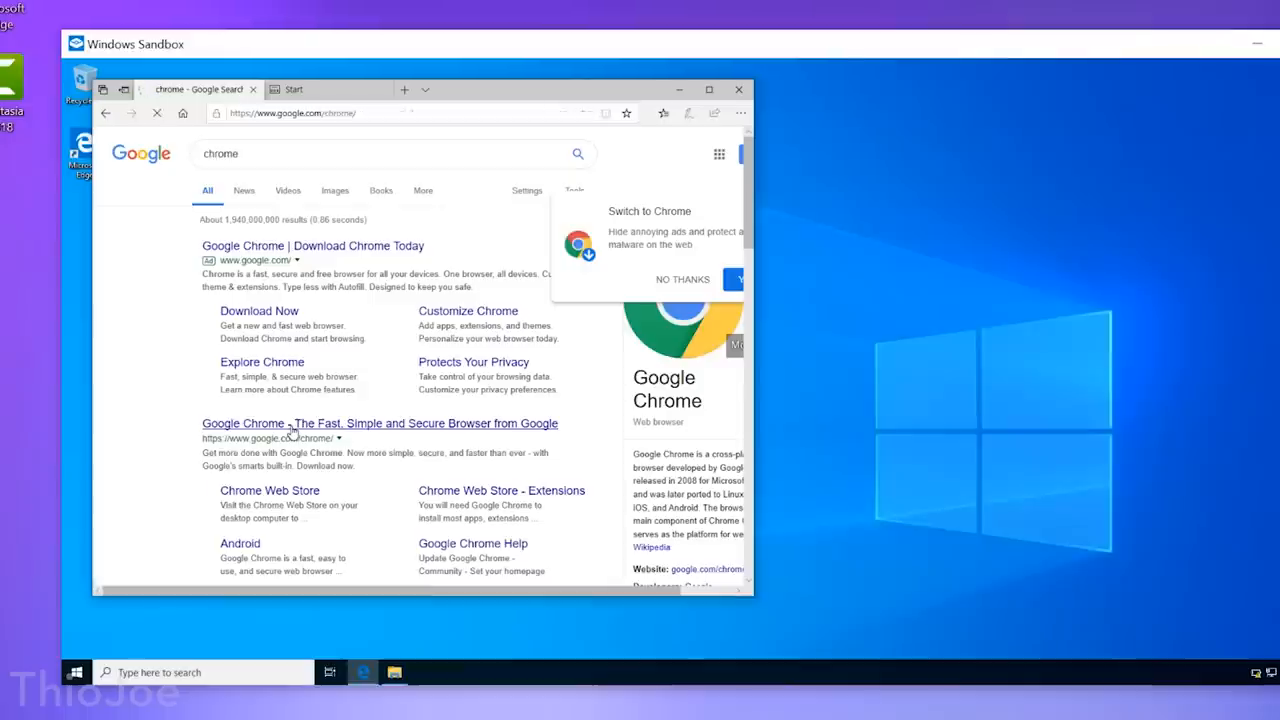
pyautogui.click(379, 423)
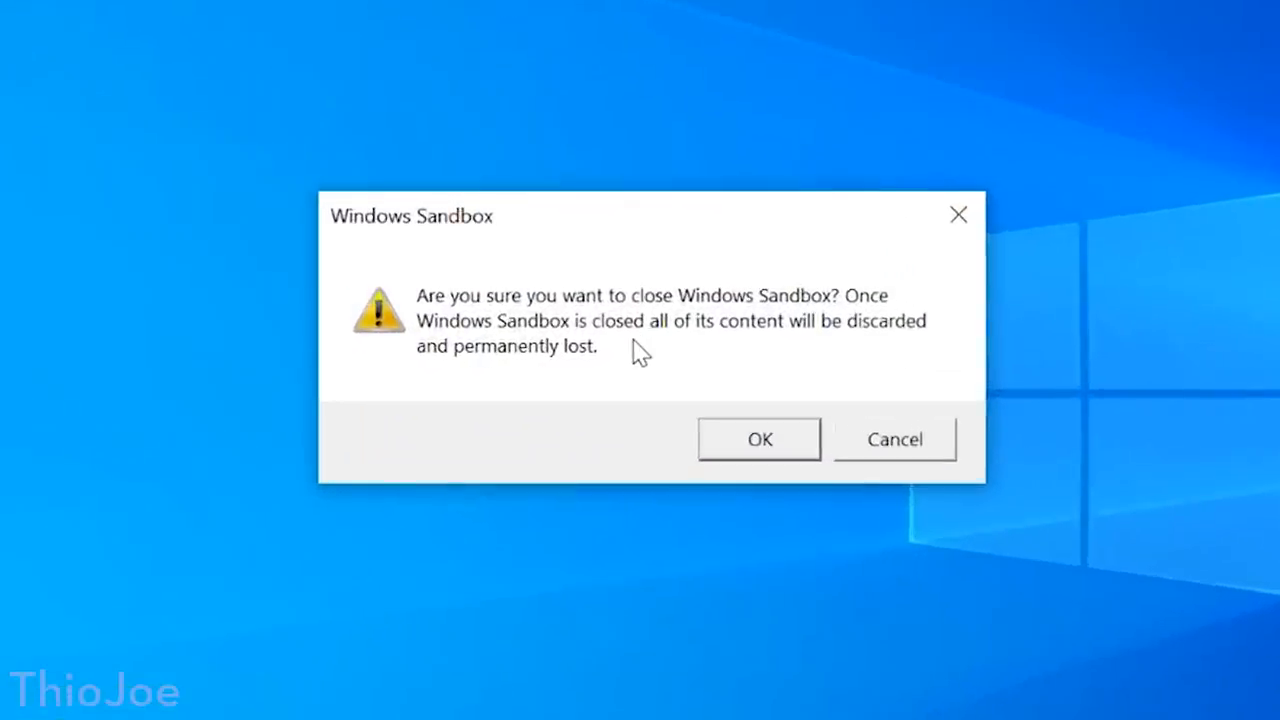
pyautogui.moveTo(731, 423)
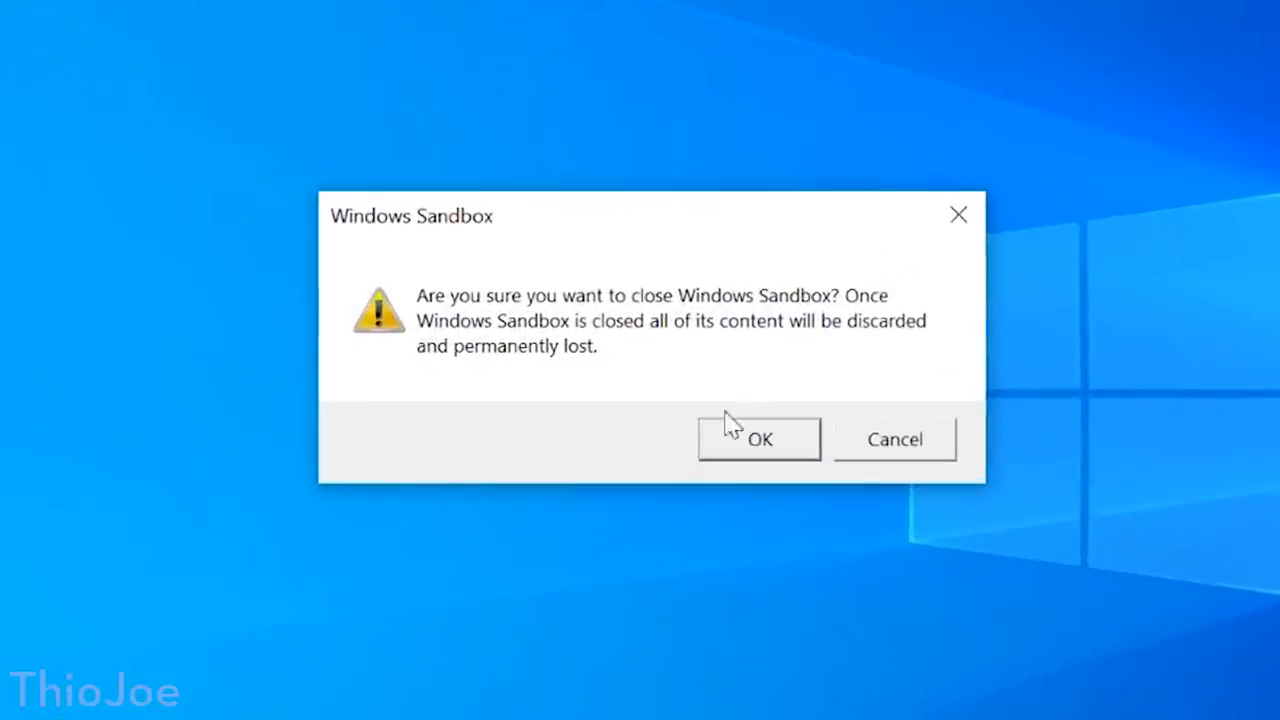
# - Confirm closing the sandbox and discarding its content
pyautogui.click(893, 439)
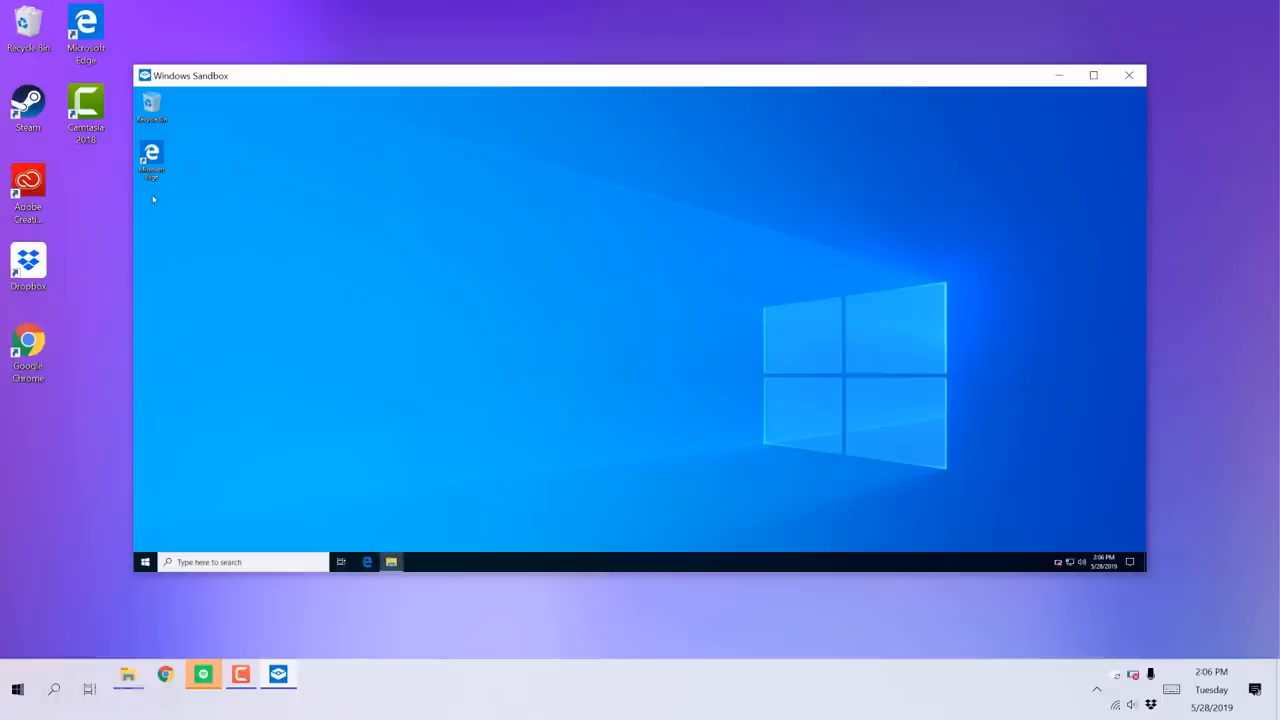
pyautogui.moveTo(321, 311)
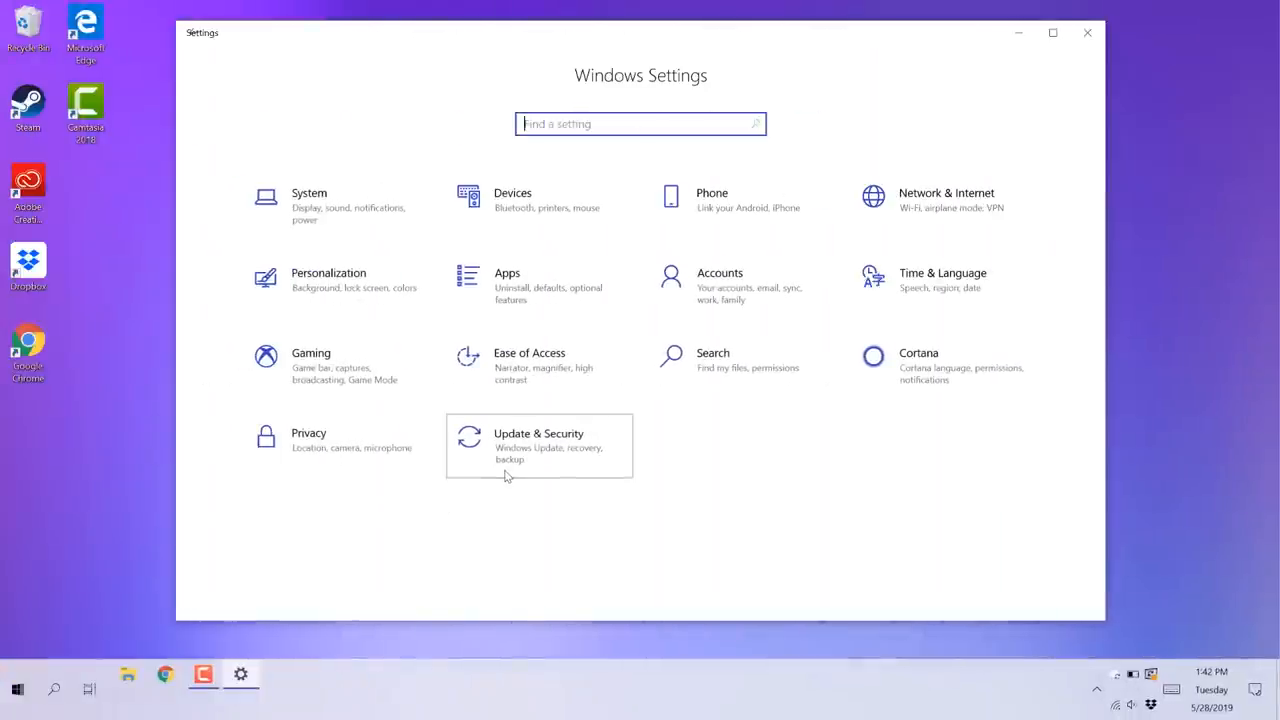
# - Go to Update & Security to reach the Windows Update page
pyautogui.click(538, 445)
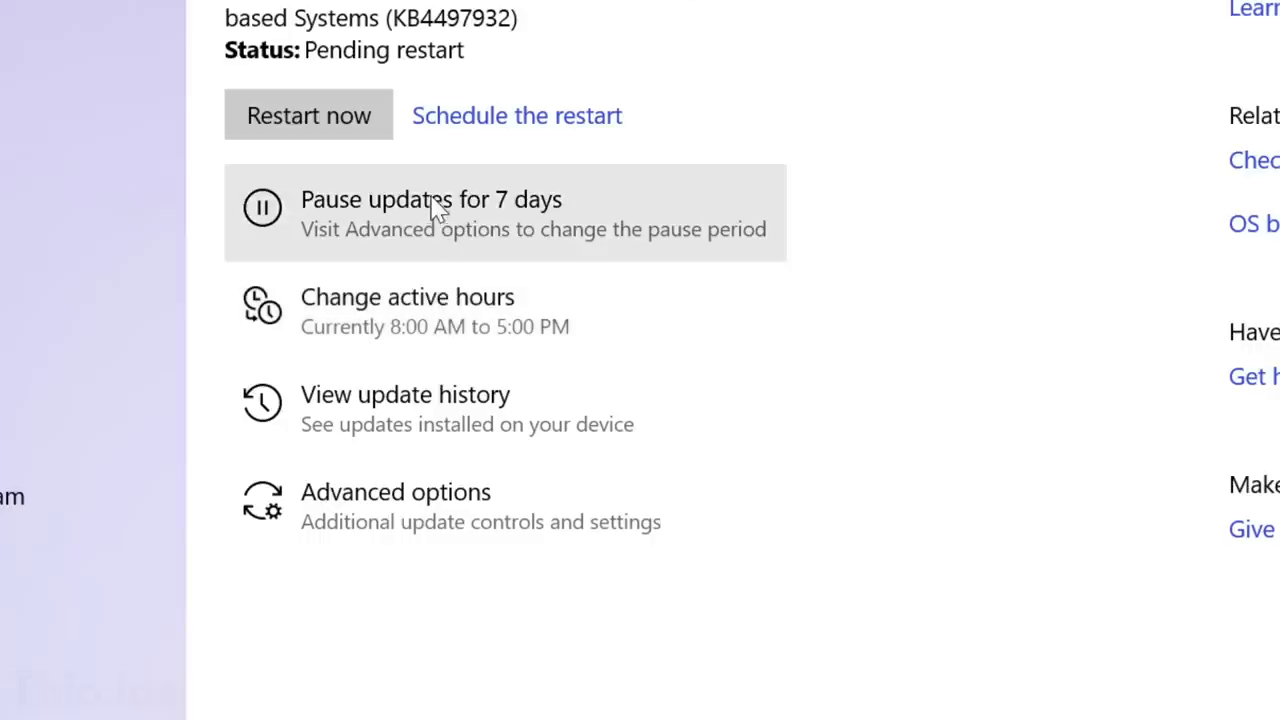
pyautogui.moveTo(295, 230)
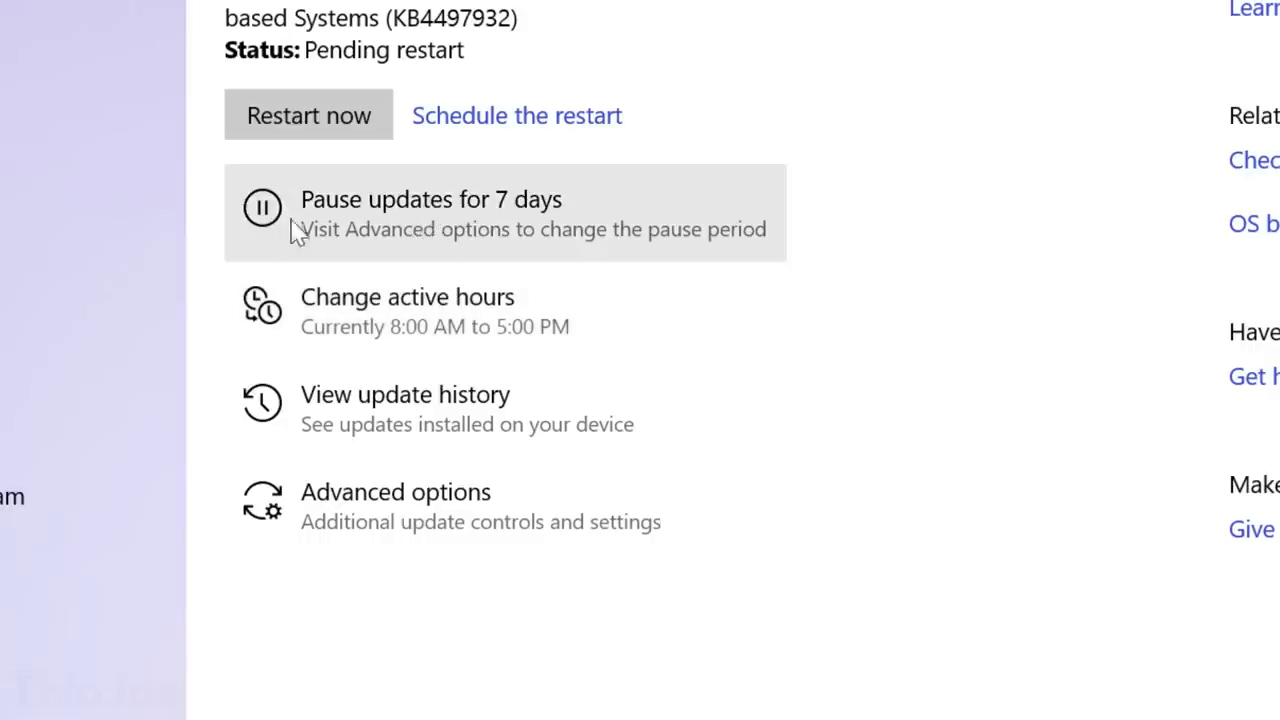
pyautogui.moveTo(293, 258)
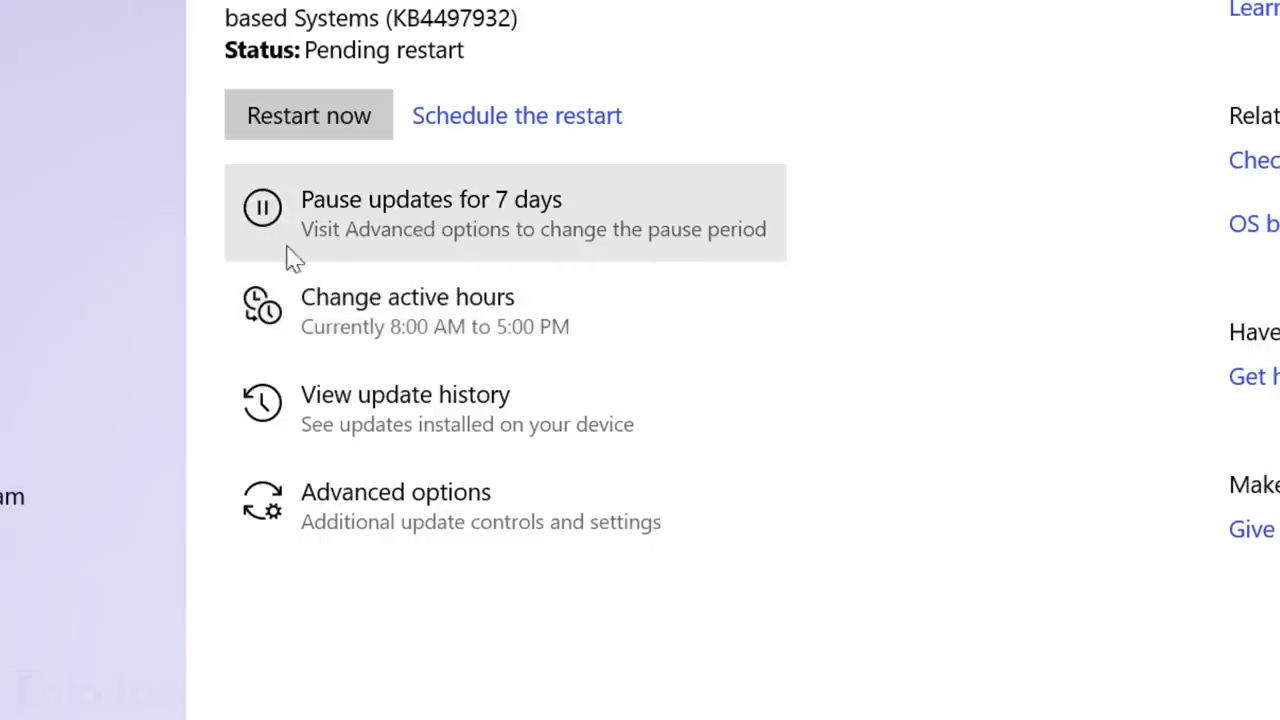
pyautogui.moveTo(610, 475)
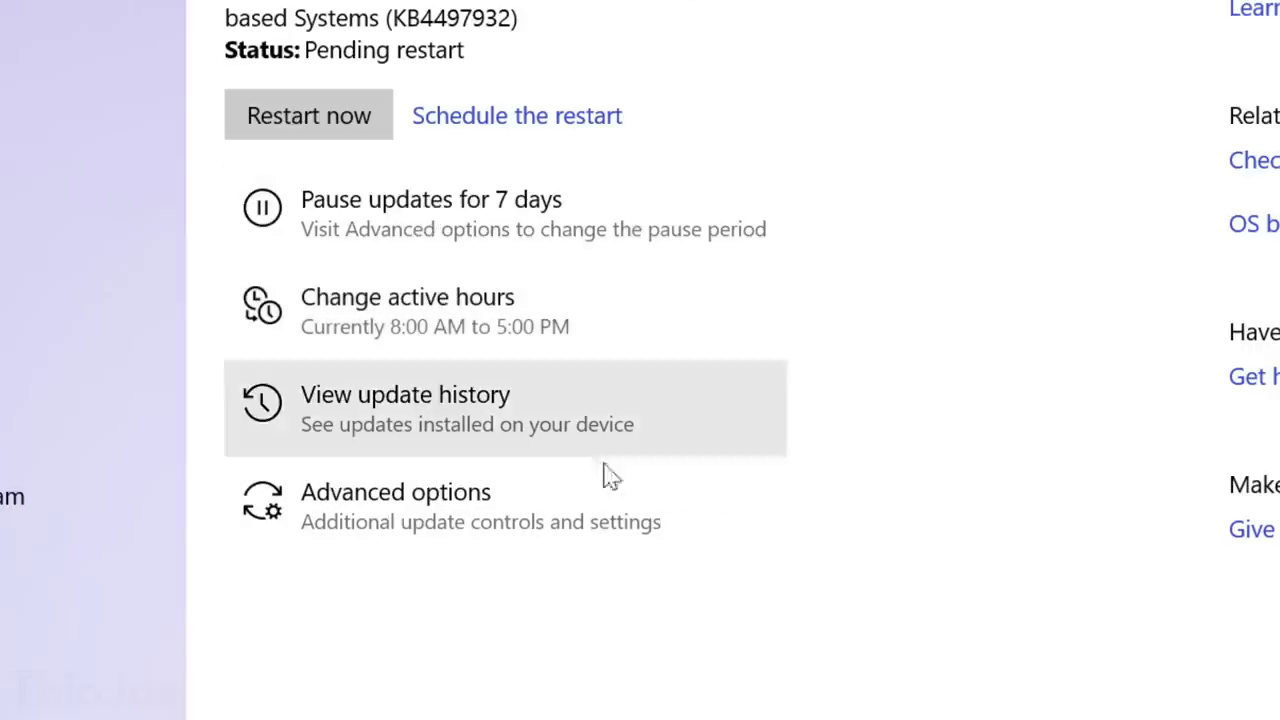
pyautogui.moveTo(300, 213)
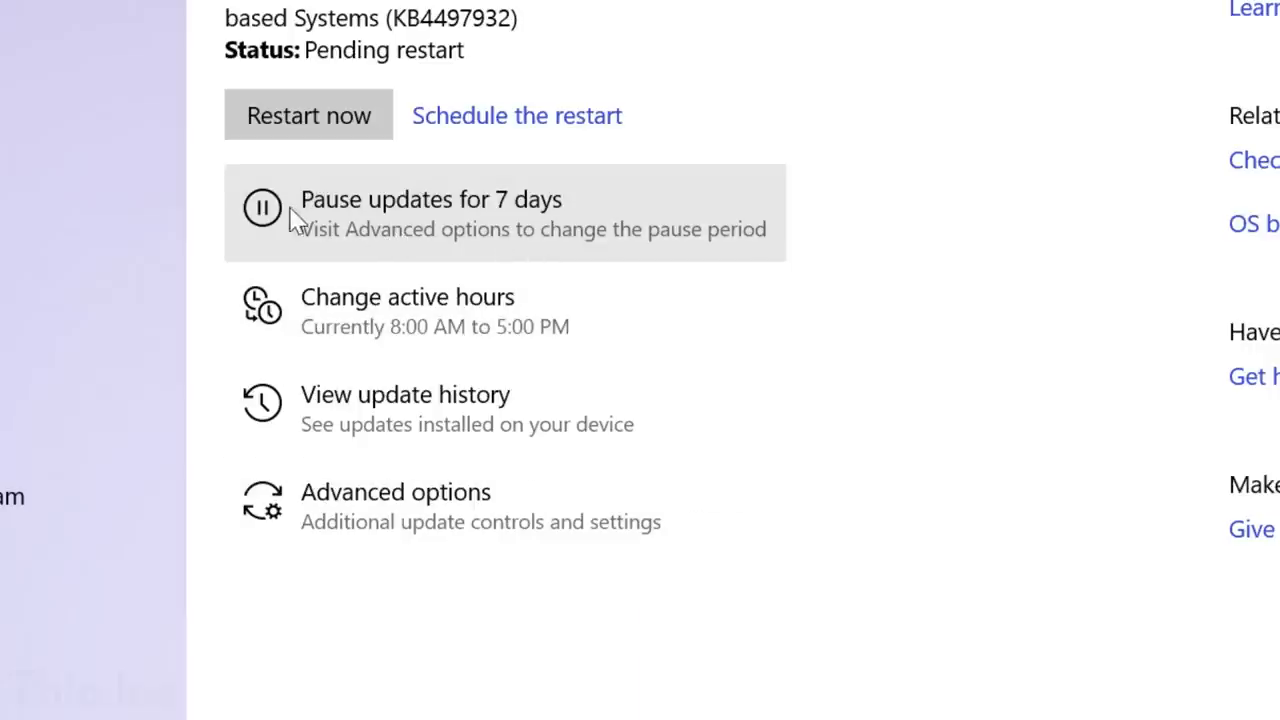
pyautogui.moveTo(253, 228)
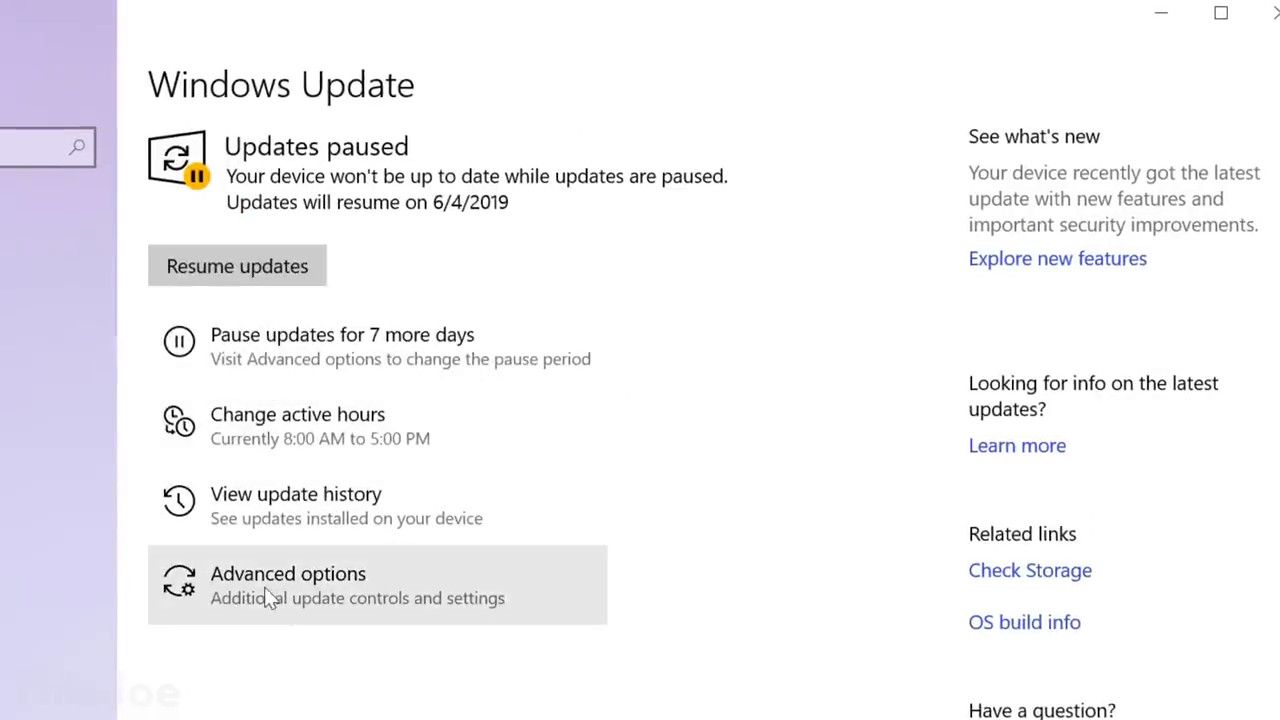
pyautogui.moveTo(310, 512)
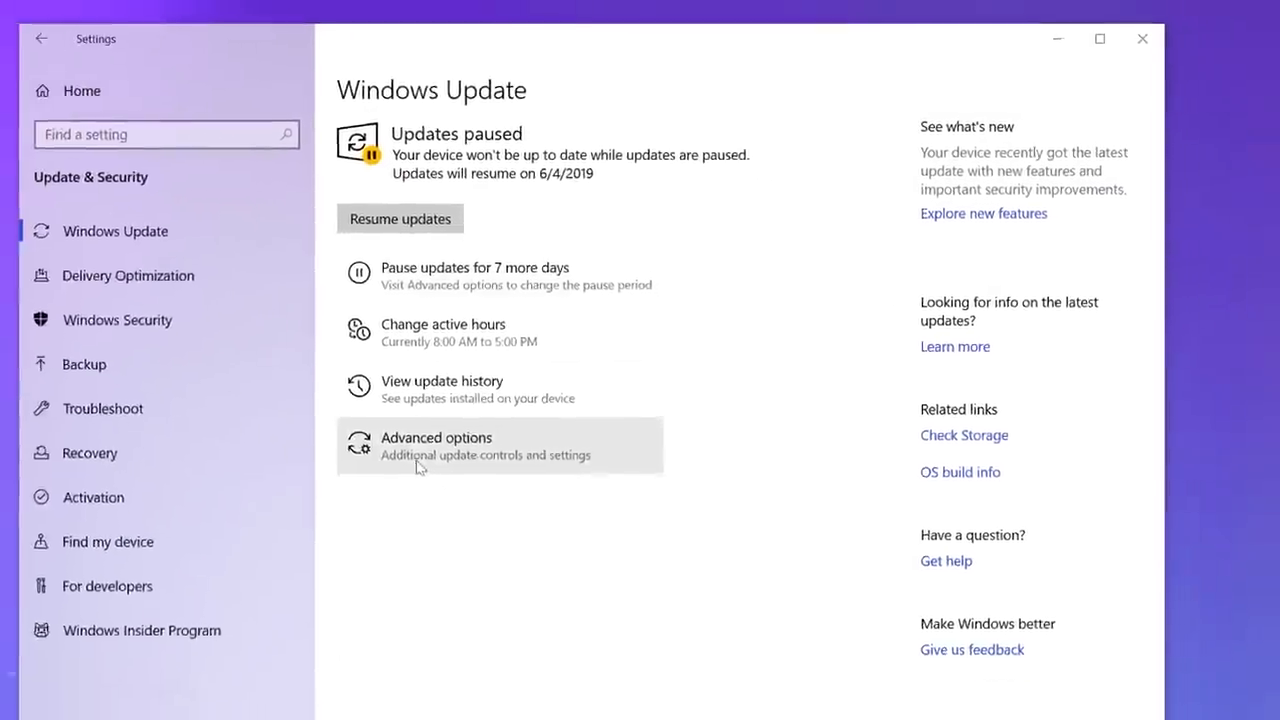
# - Check the pause date in Advanced options, then pause updates for two more weeks
pyautogui.click(441, 381)
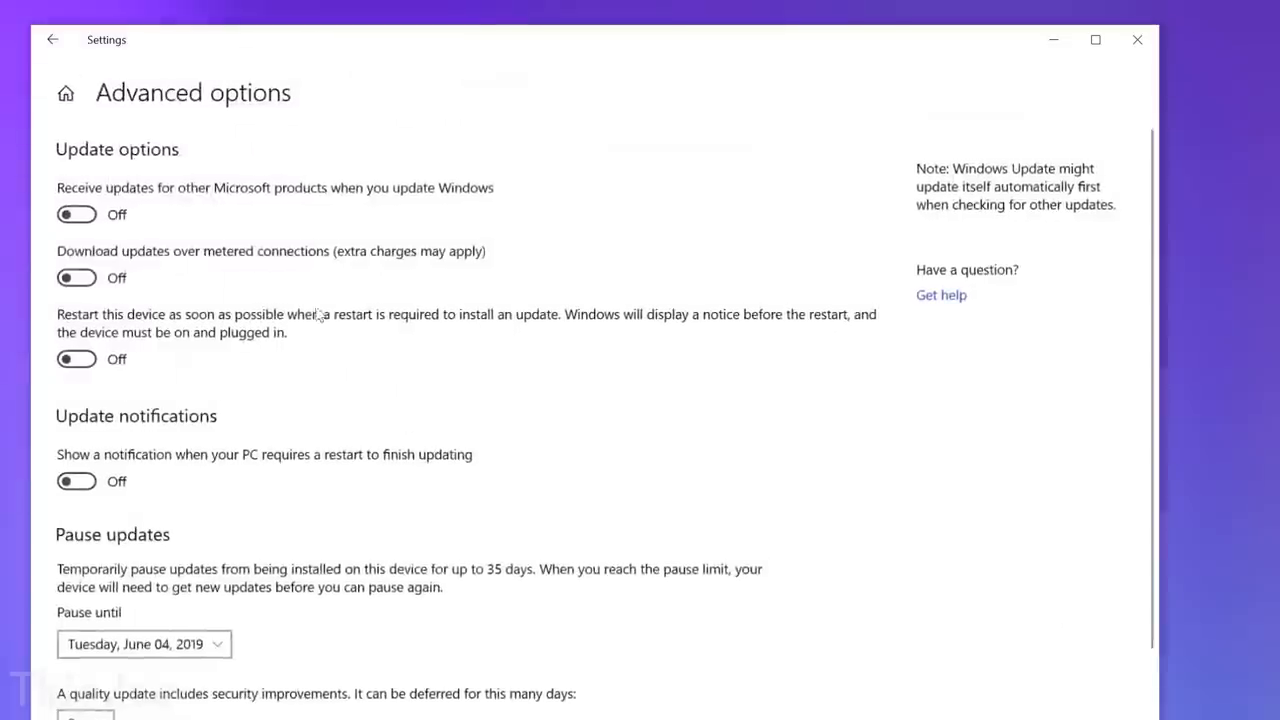
pyautogui.click(52, 39)
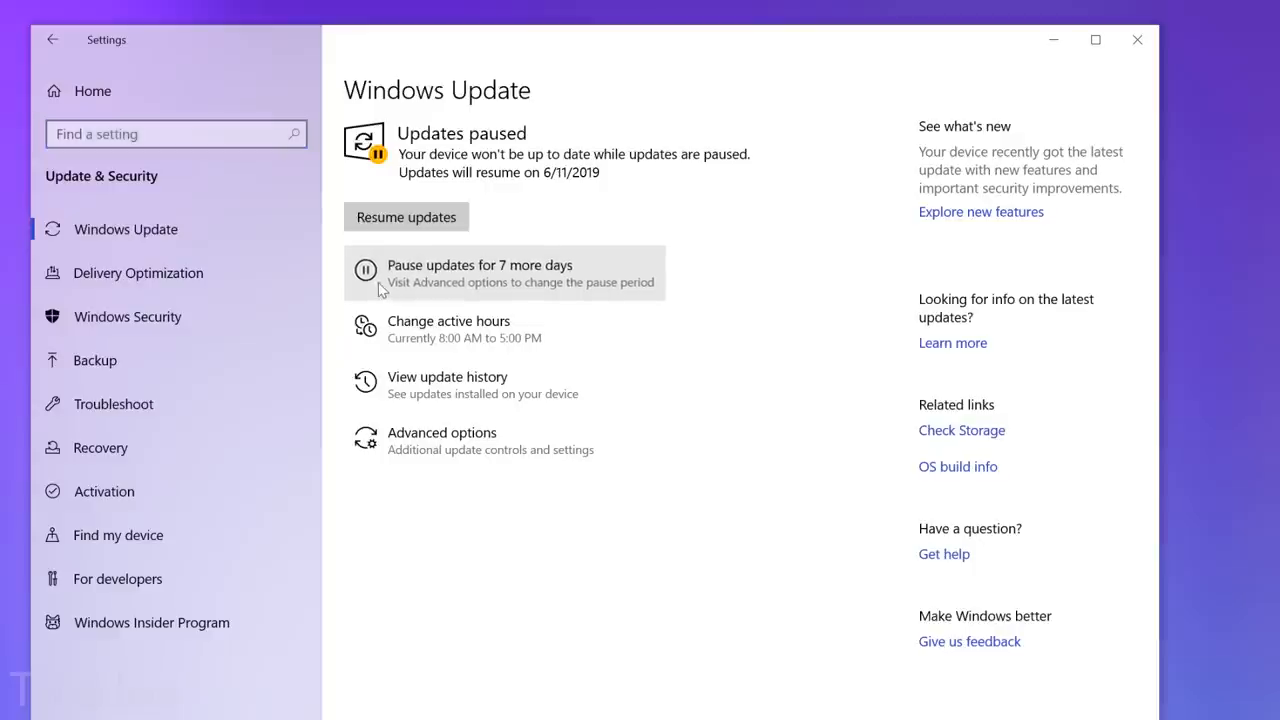
pyautogui.click(480, 272)
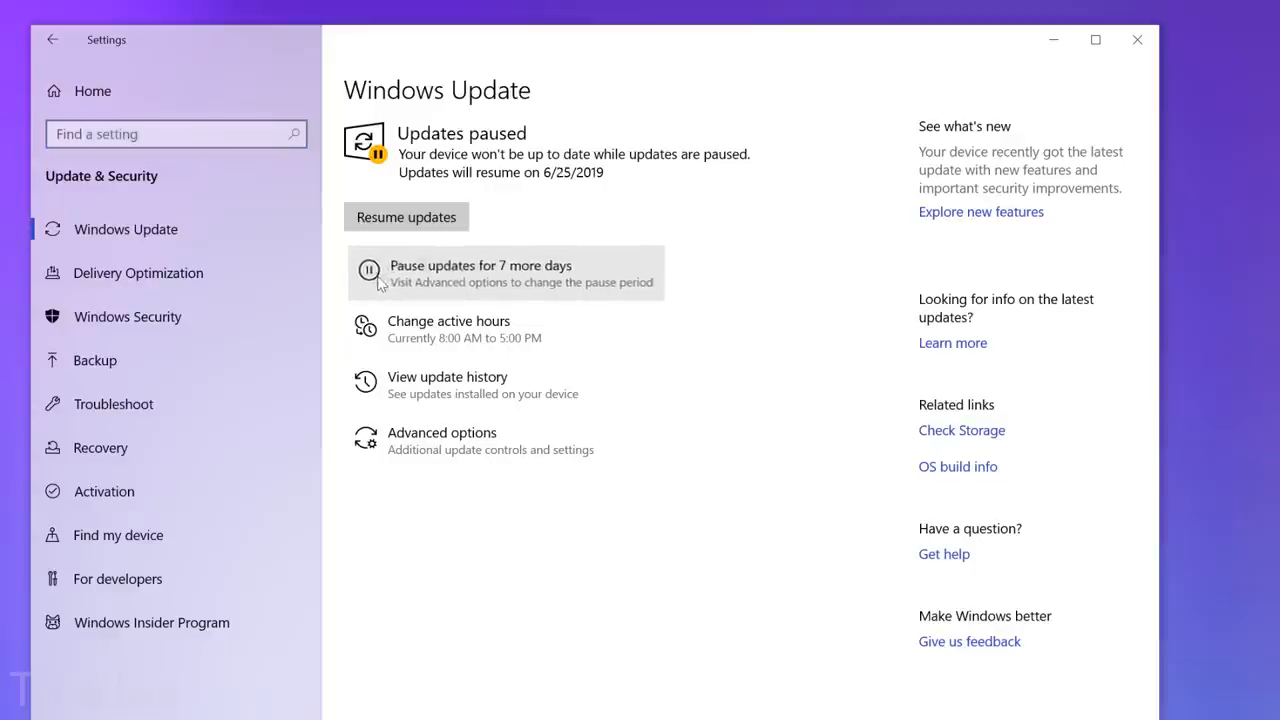
pyautogui.click(406, 217)
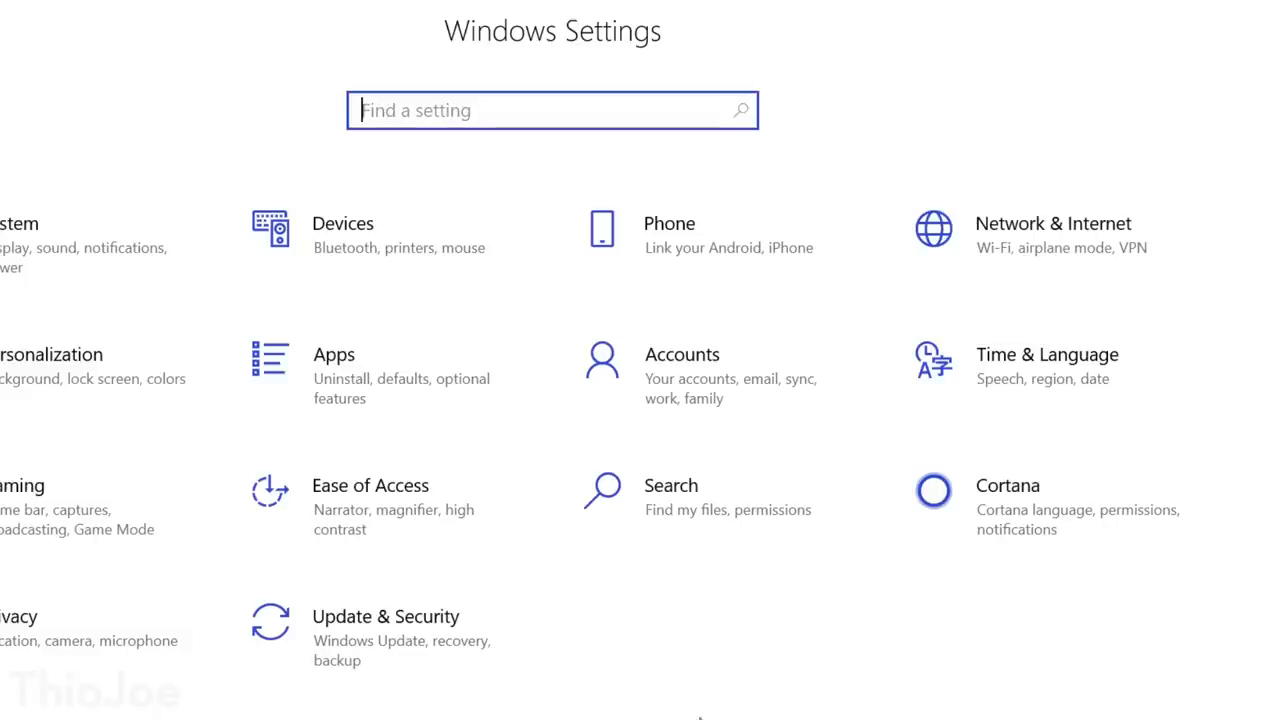
# - Select Enhanced under Find My Files in Search > Searching Windows
pyautogui.click(670, 485)
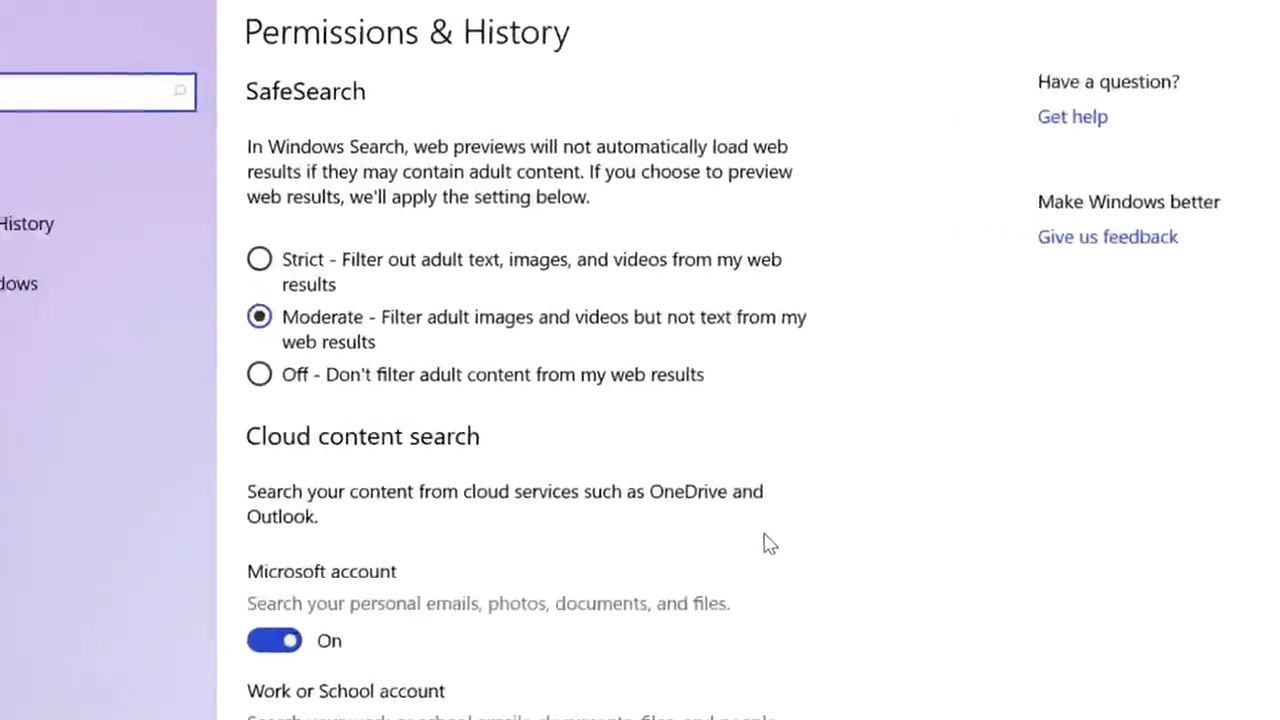
pyautogui.click(200, 350)
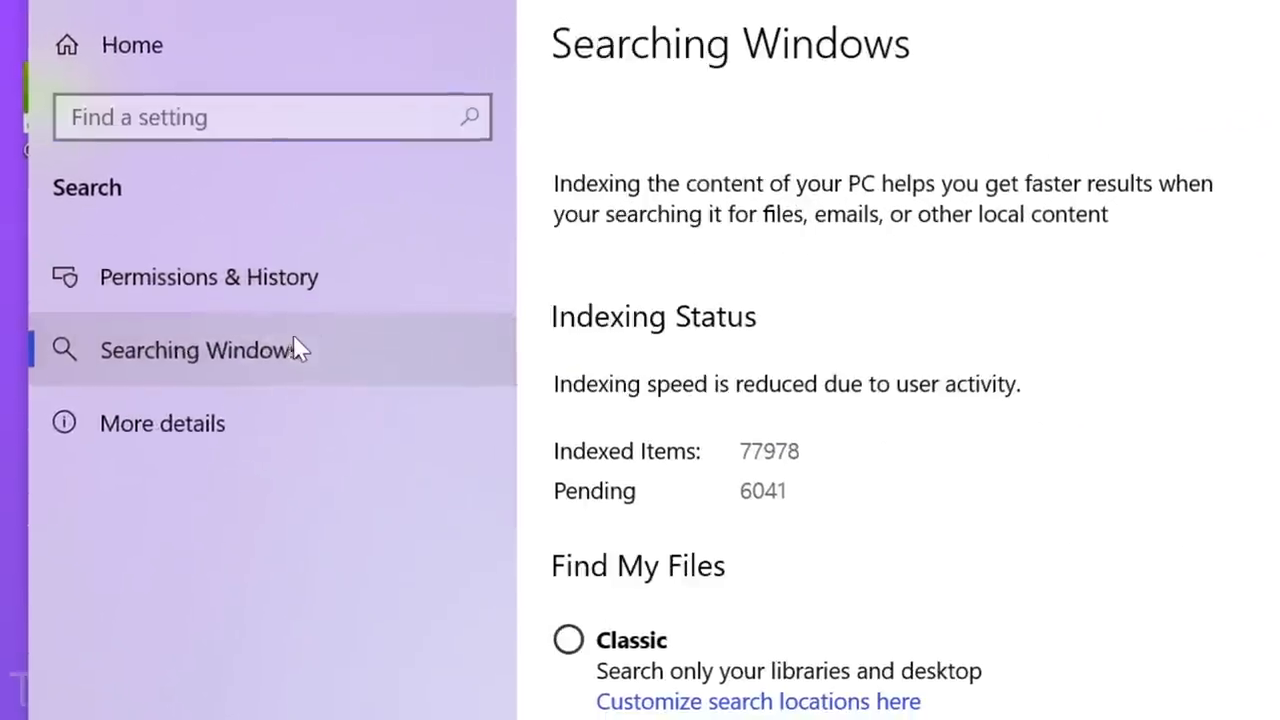
pyautogui.click(350, 387)
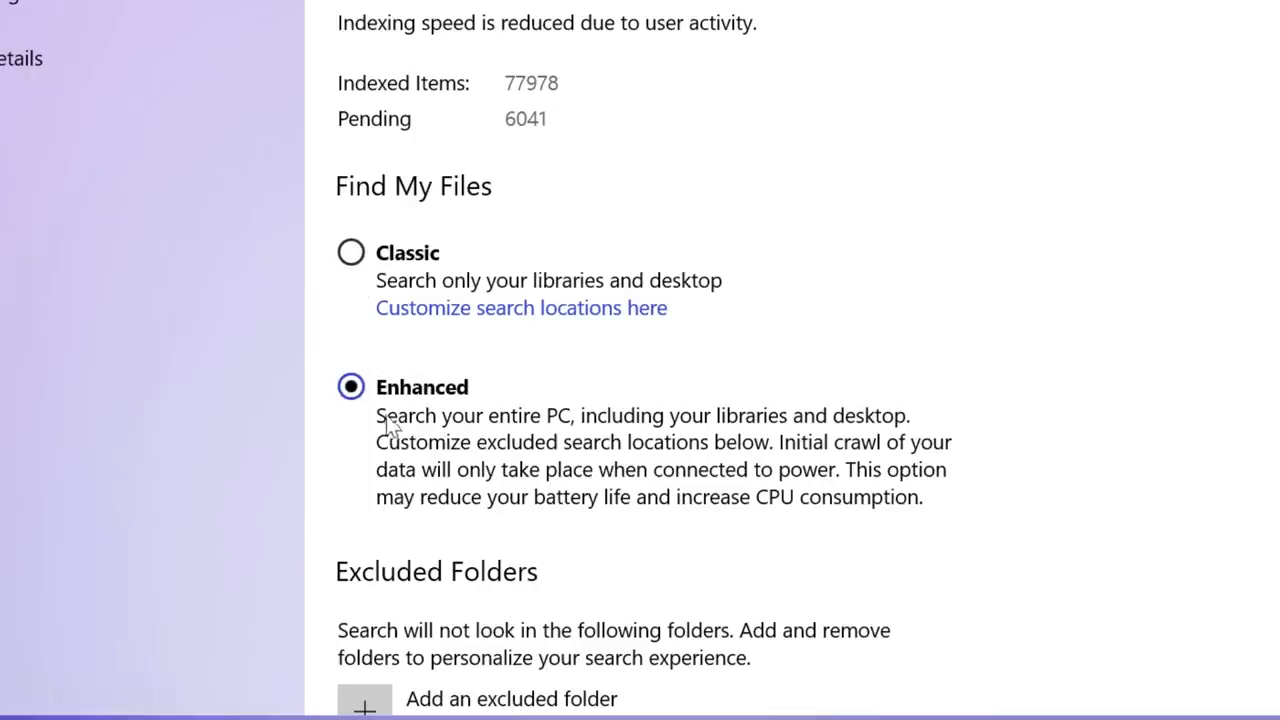
pyautogui.moveTo(946, 529)
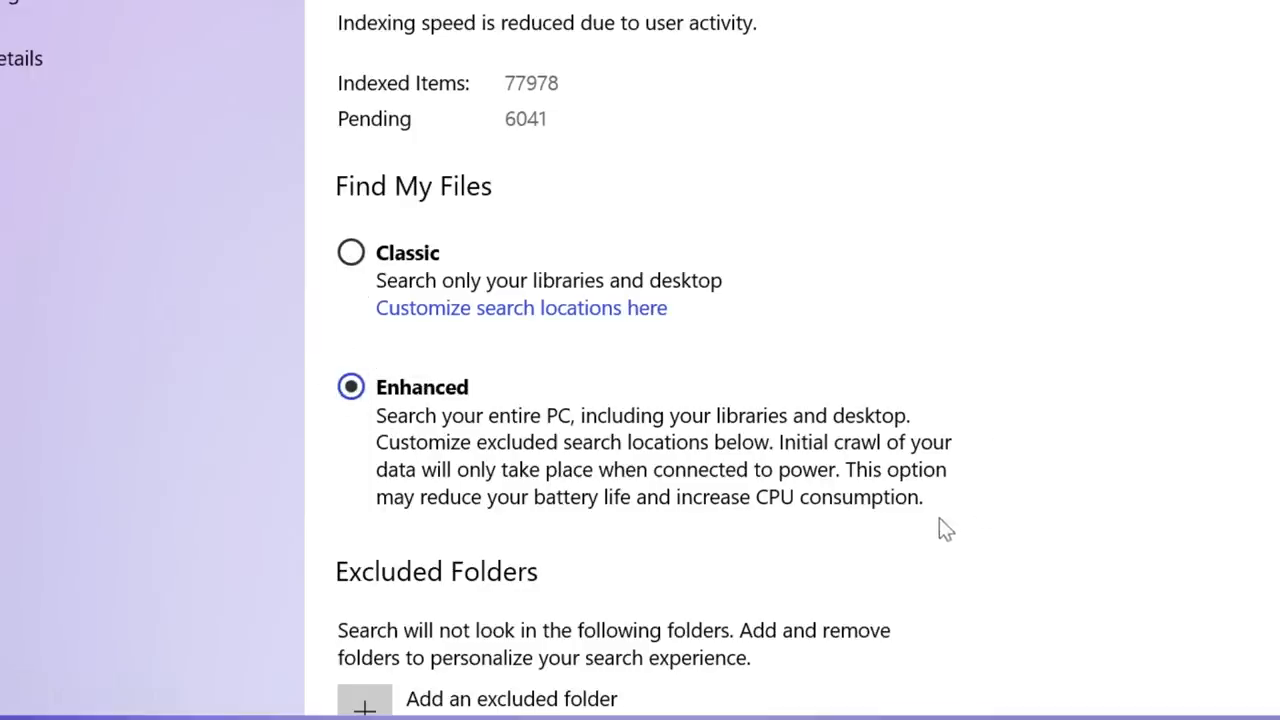
pyautogui.moveTo(933, 516)
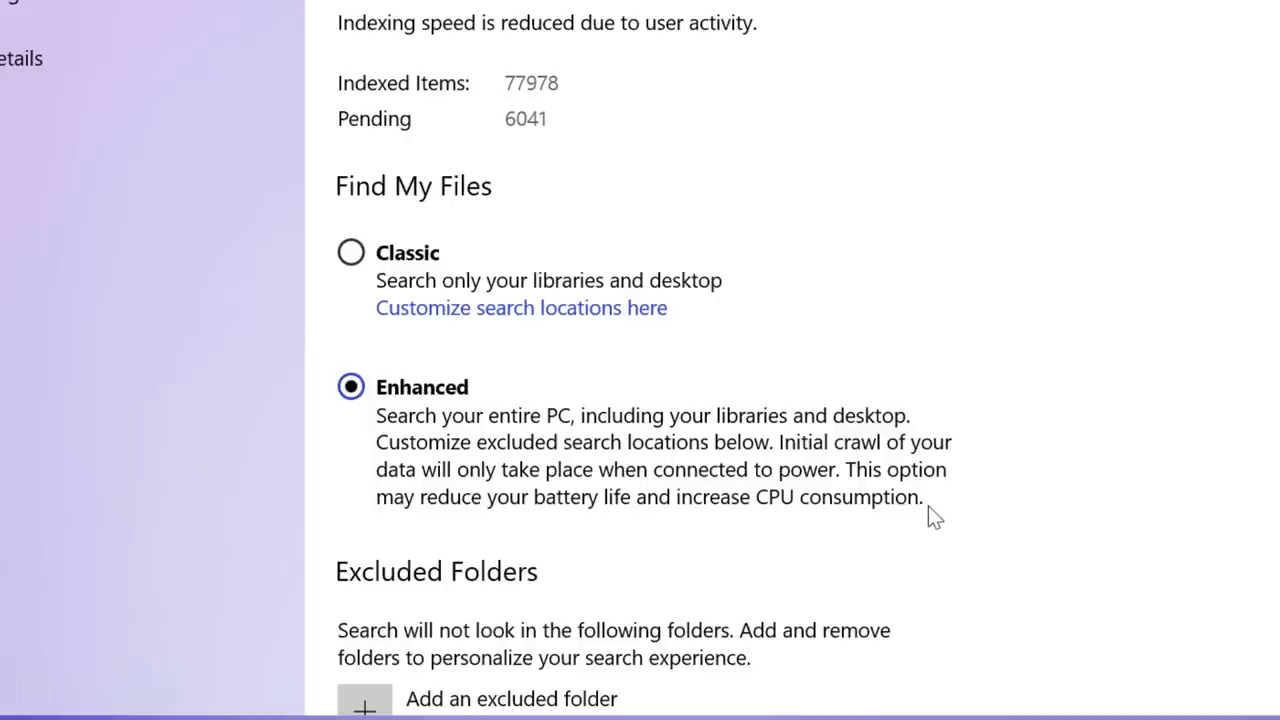
pyautogui.moveTo(940, 510)
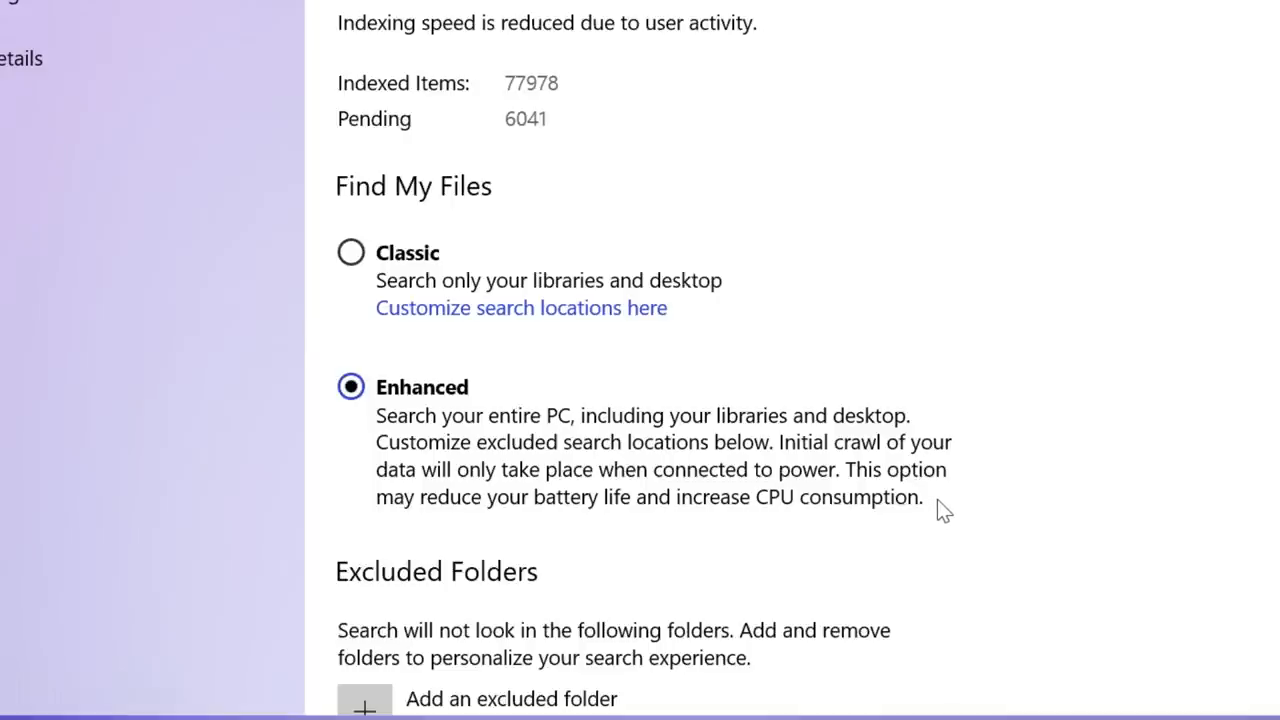
pyautogui.moveTo(997, 513)
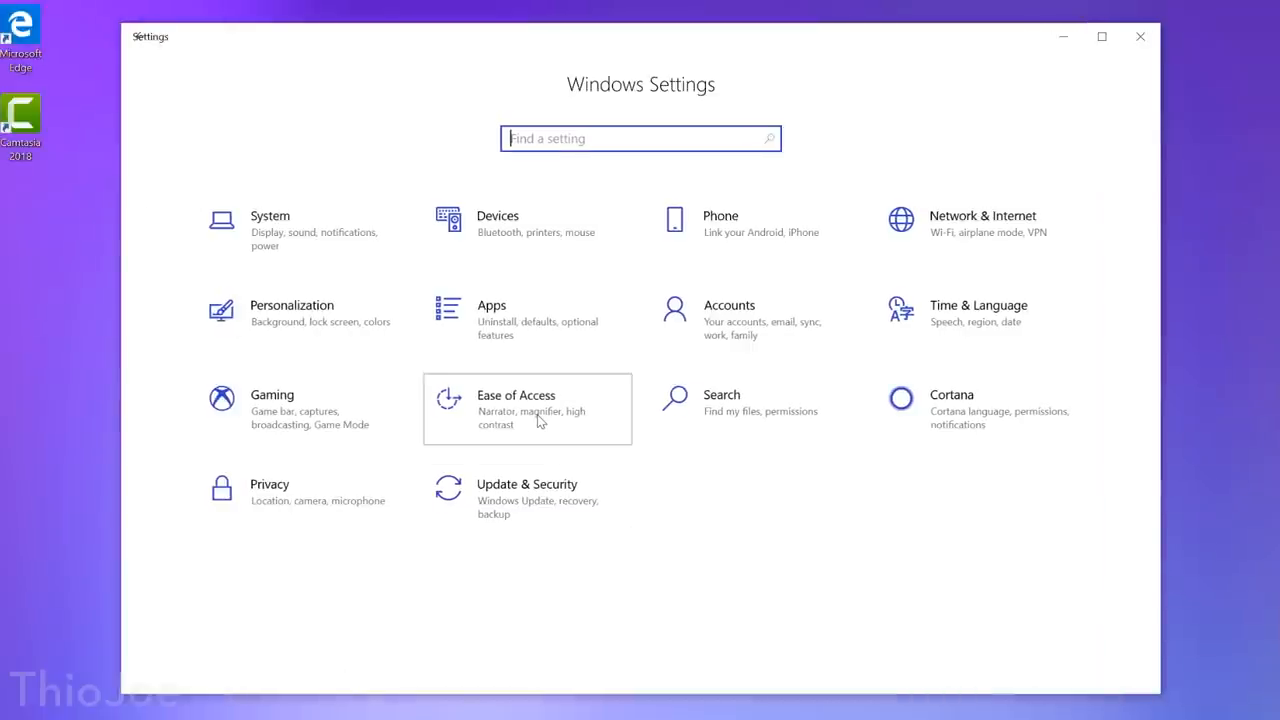
# - Try black, inverted and purple pointer colours, then restore the default white pointer
pyautogui.click(516, 408)
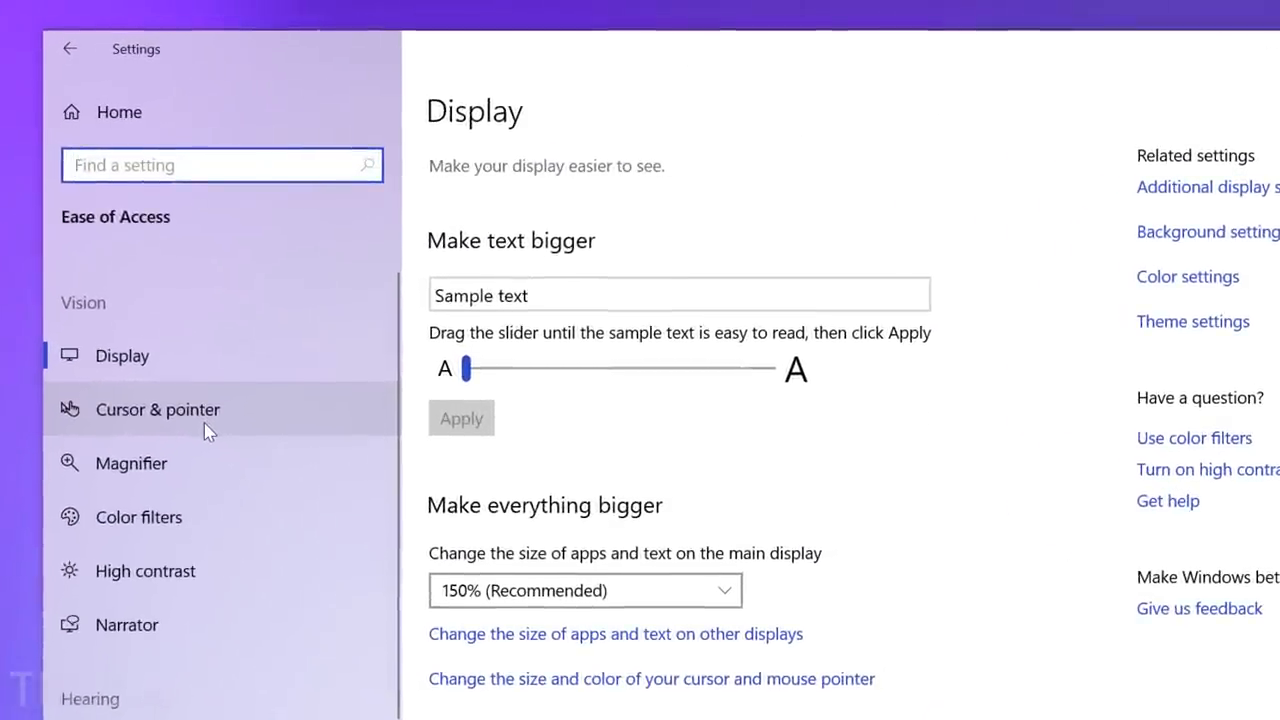
pyautogui.click(157, 409)
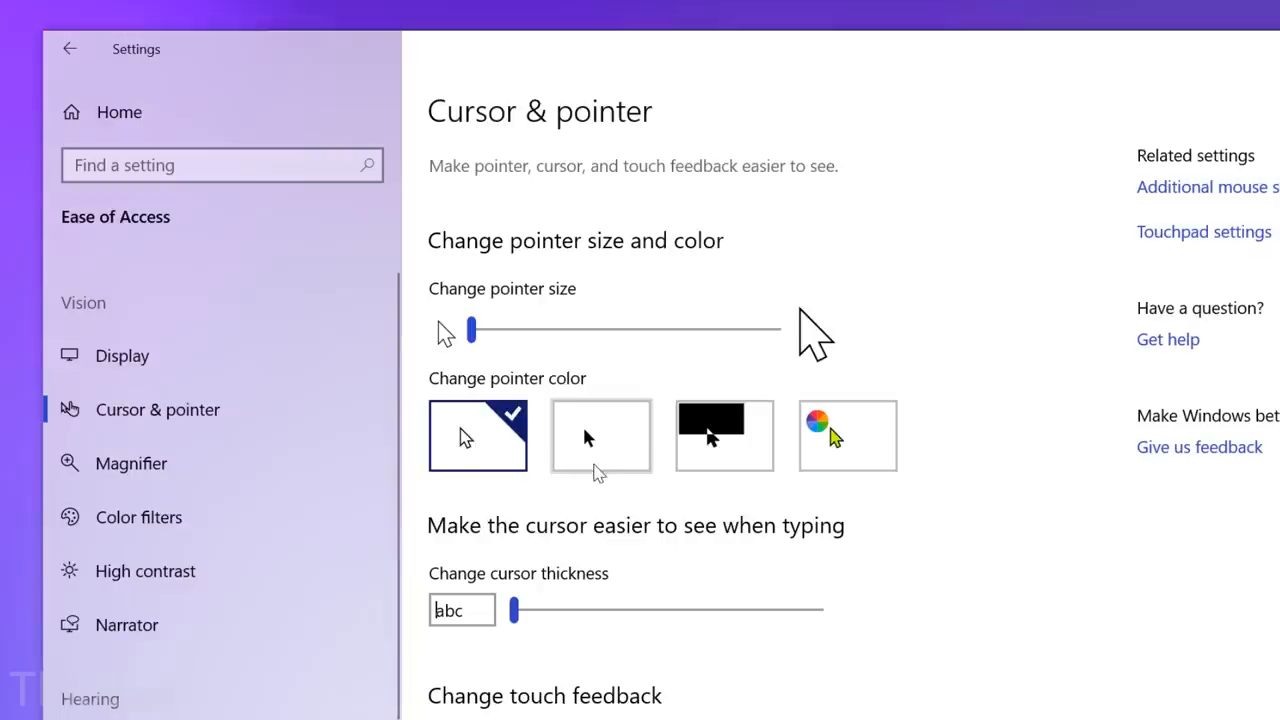
pyautogui.click(601, 435)
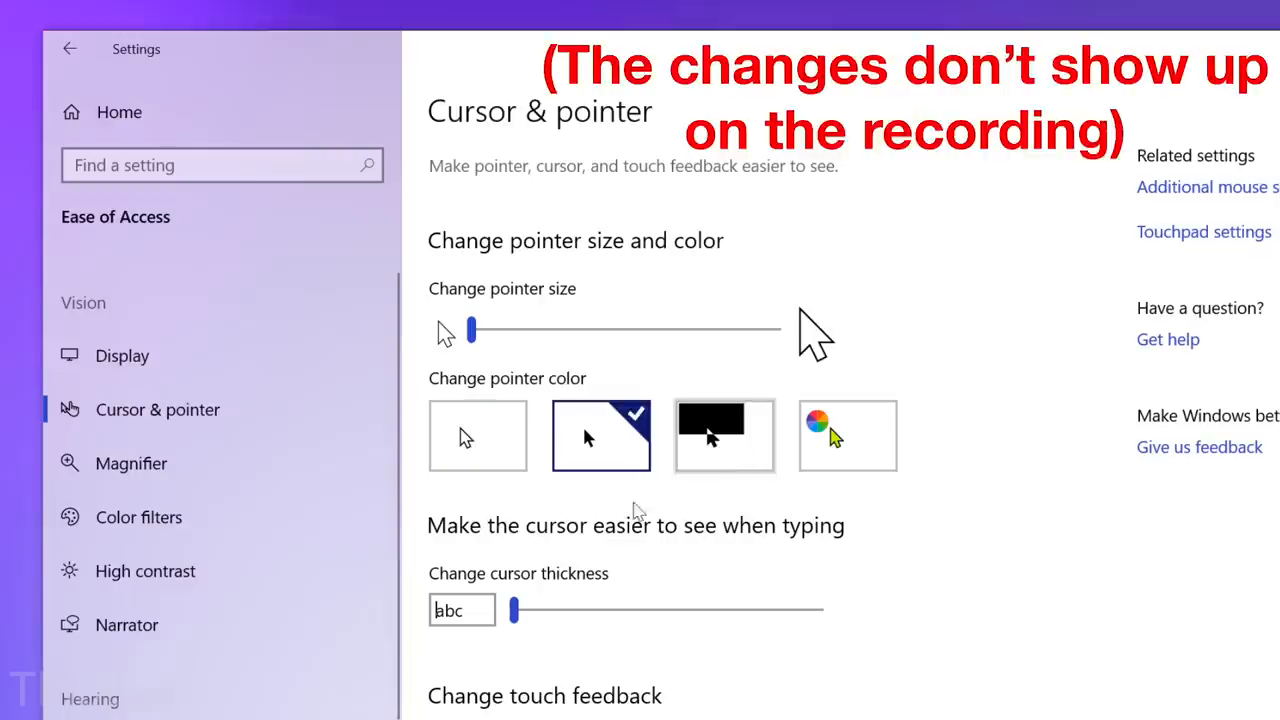
pyautogui.click(723, 435)
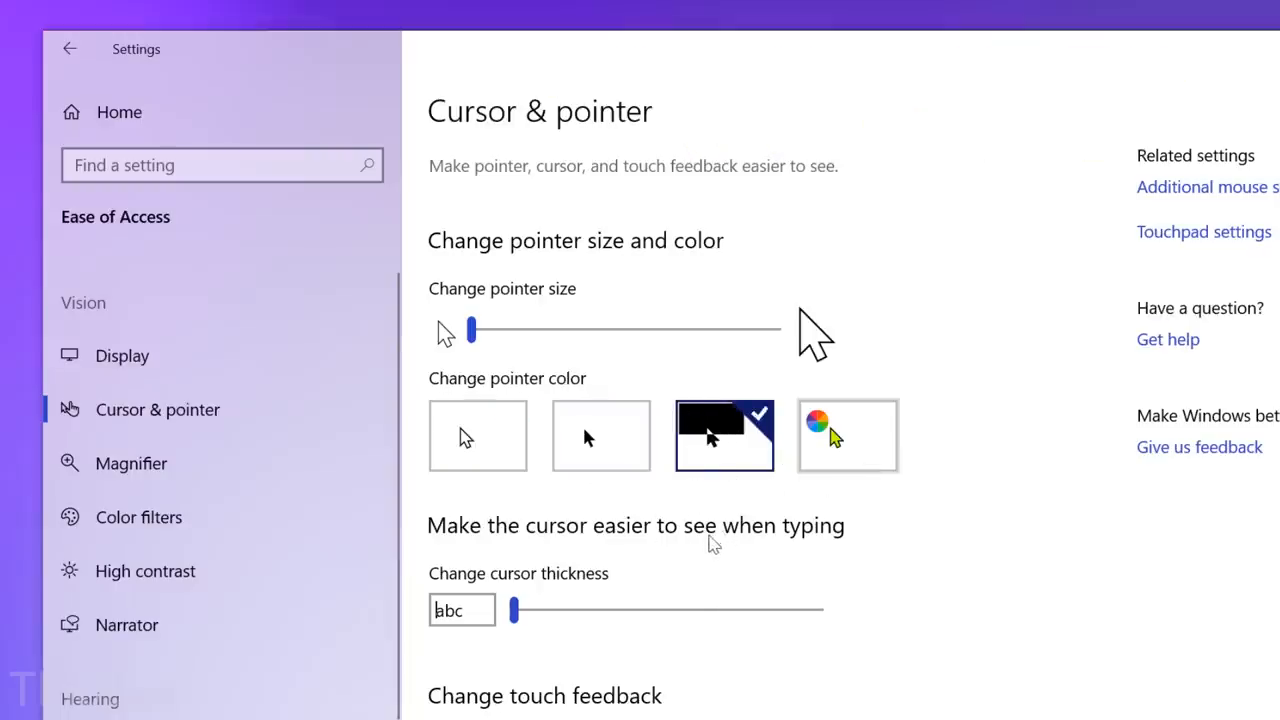
pyautogui.click(847, 435)
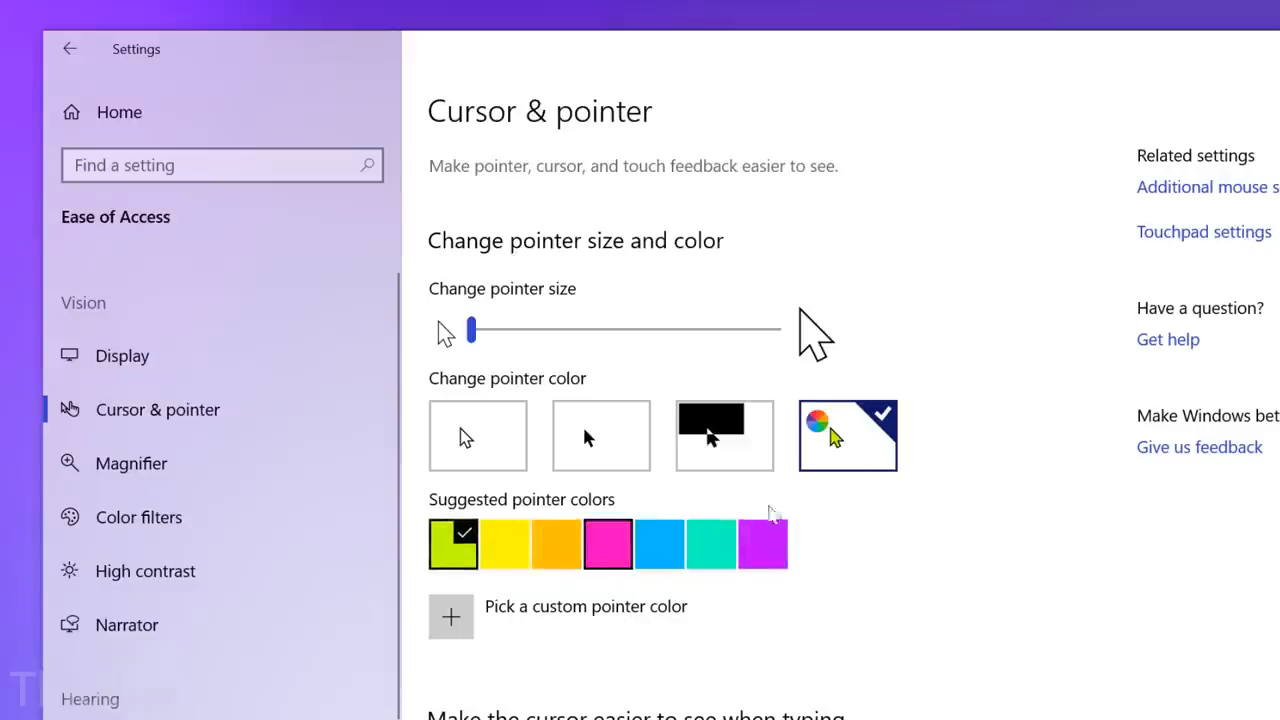
pyautogui.click(763, 543)
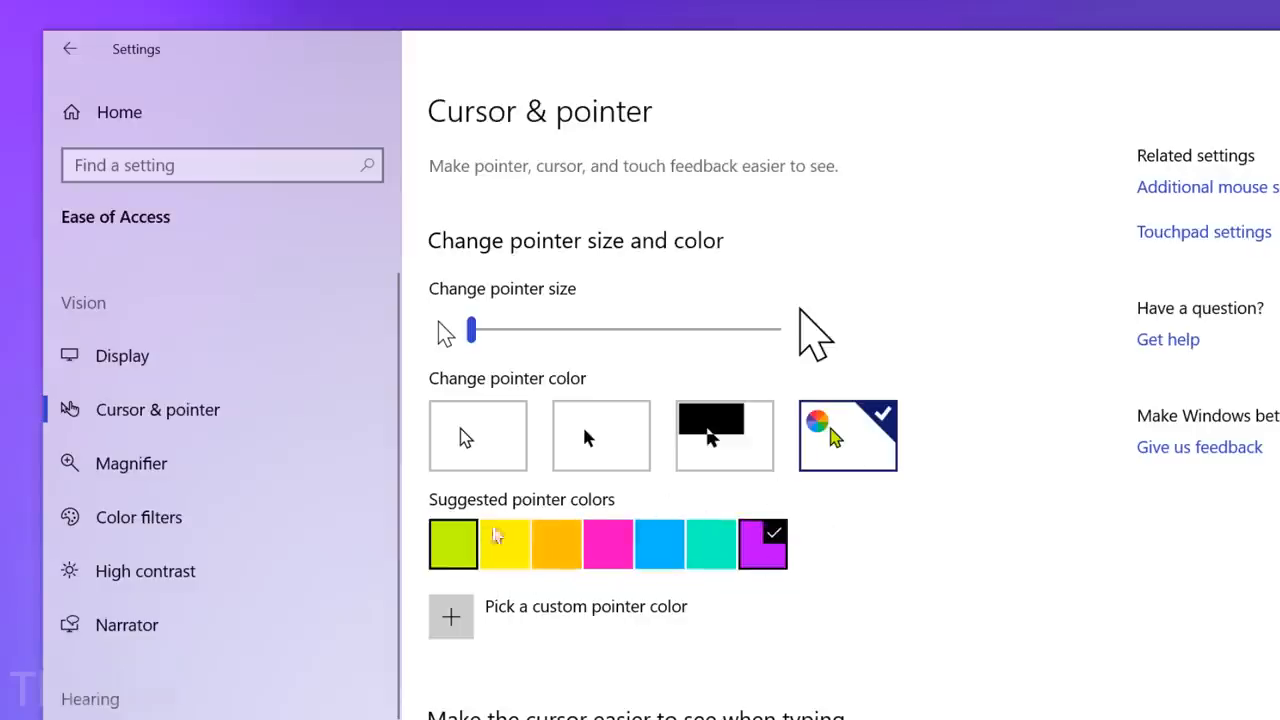
pyautogui.click(477, 435)
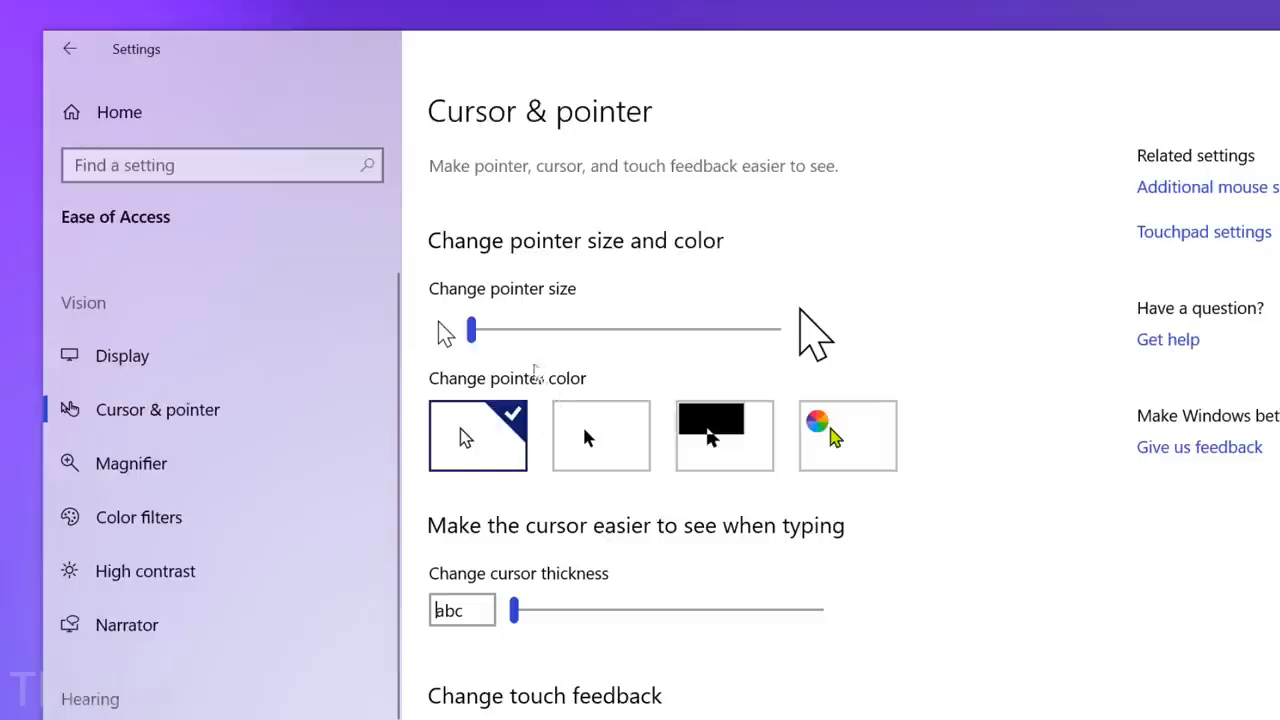
# - Drag the pointer size slider to its maximum
pyautogui.moveTo(472, 329); pyautogui.dragTo(760, 329)
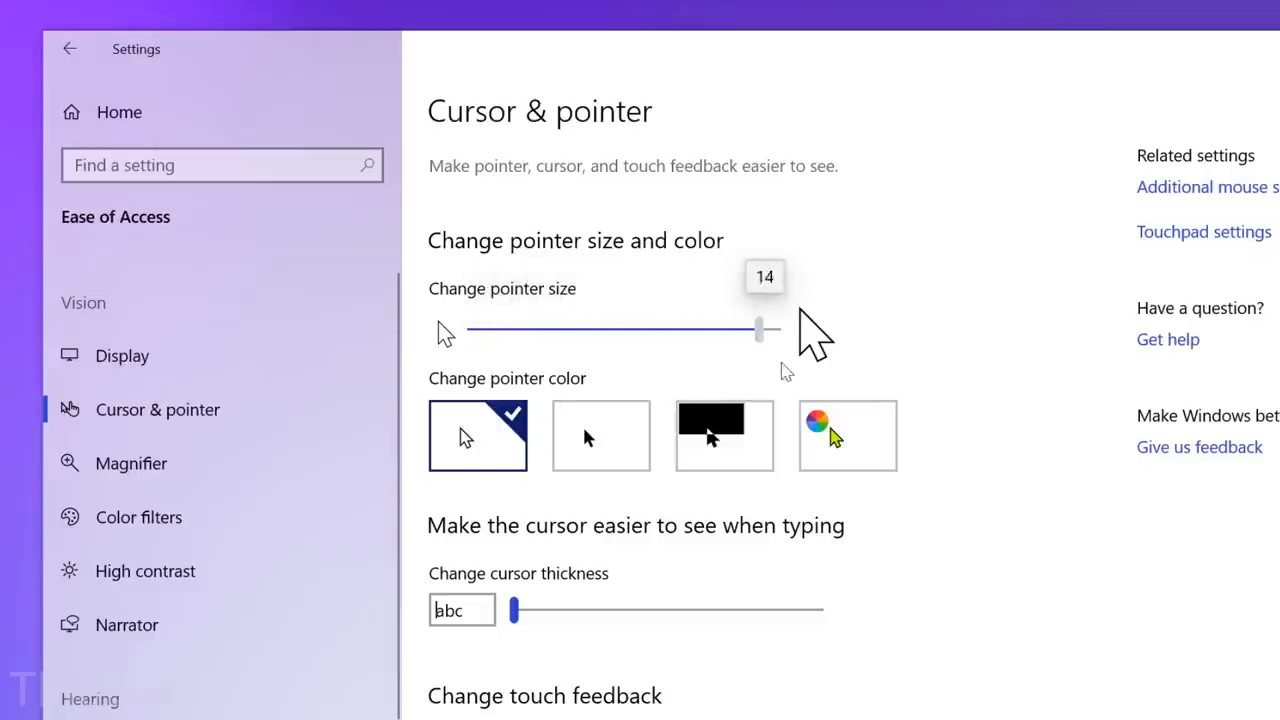
pyautogui.moveTo(760, 330); pyautogui.dragTo(775, 330)
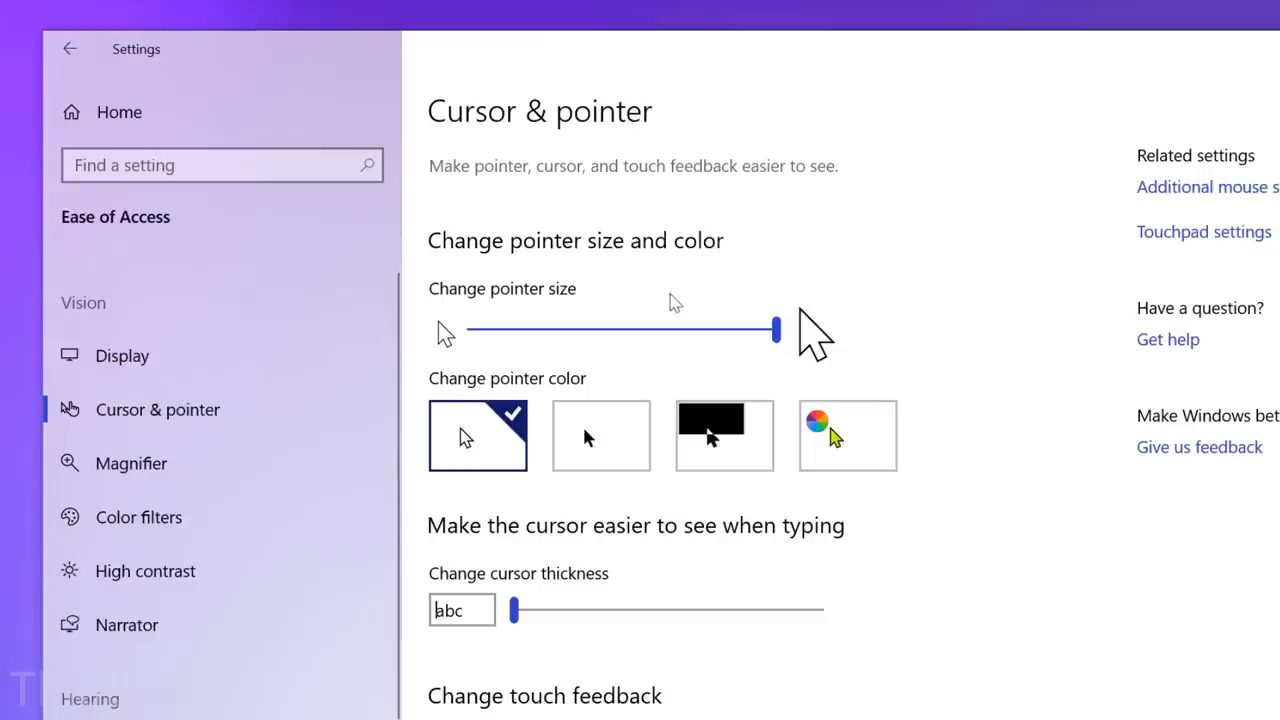
pyautogui.moveTo(775, 330); pyautogui.dragTo(643, 325)
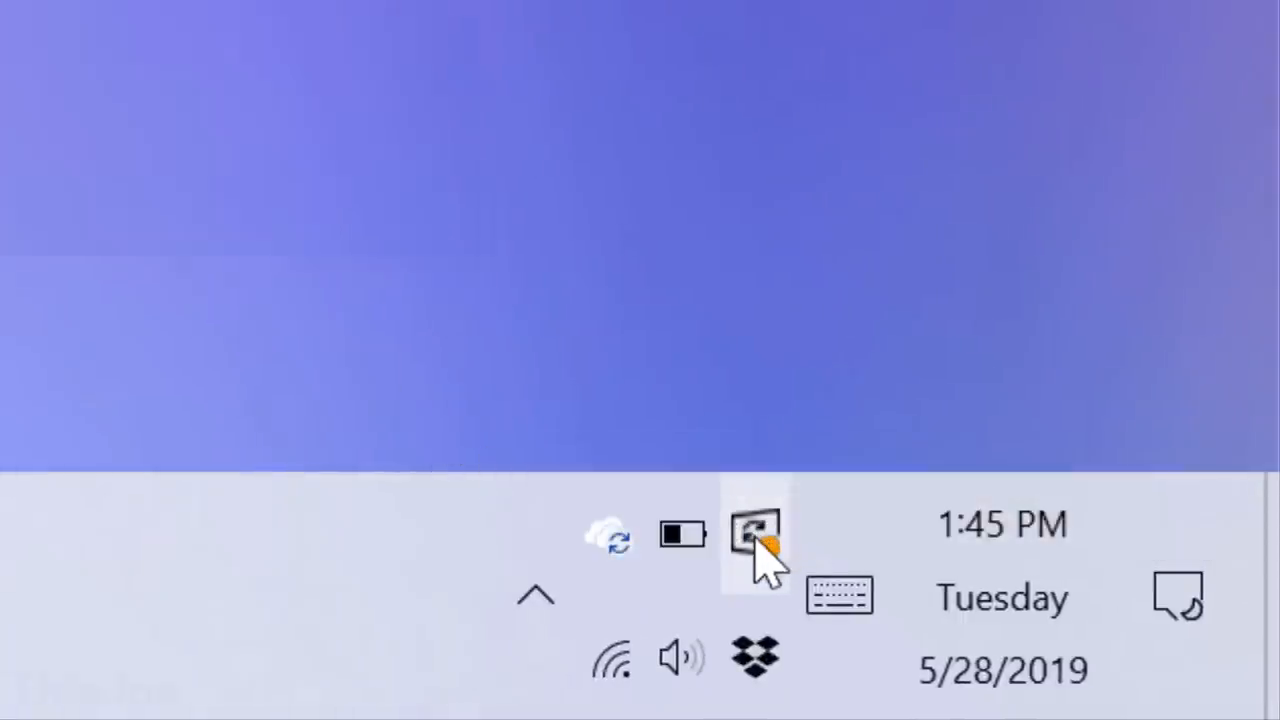
# - Launch Task Manager from the taskbar notification area
pyautogui.click(754, 532)
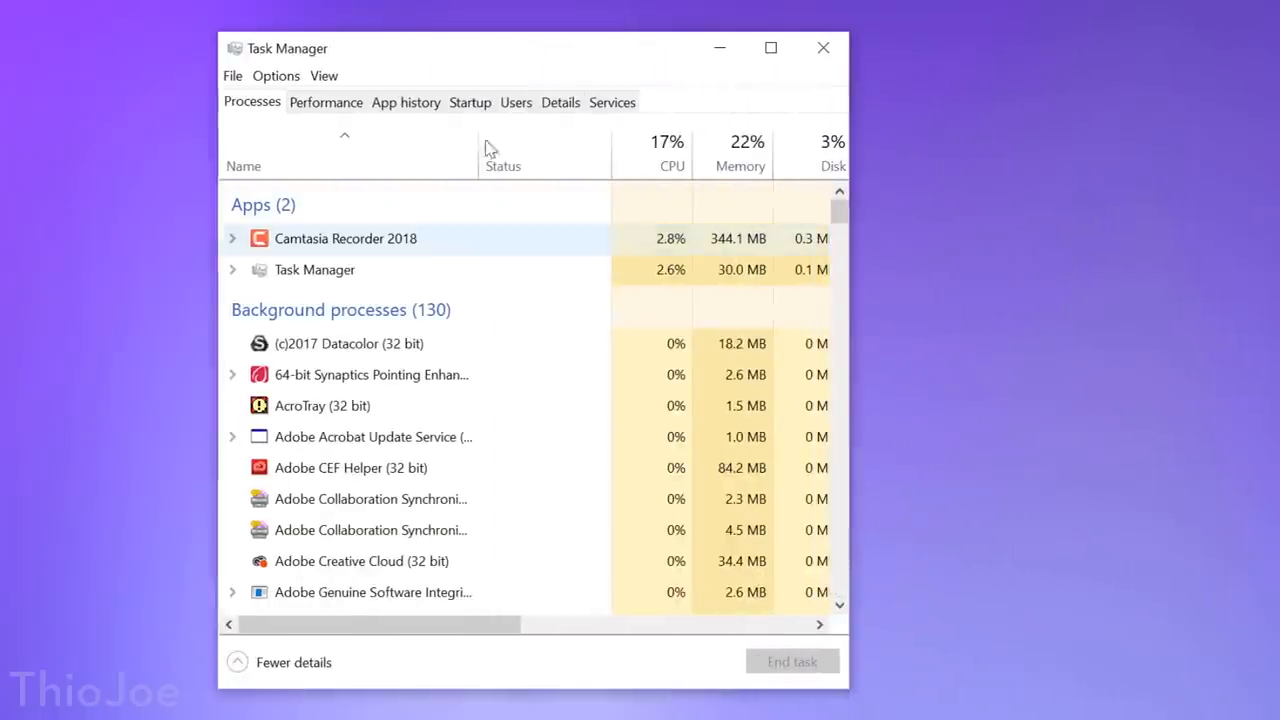
# - Open Task Manager's Options menu to reach the Set default tab choices
pyautogui.click(276, 75)
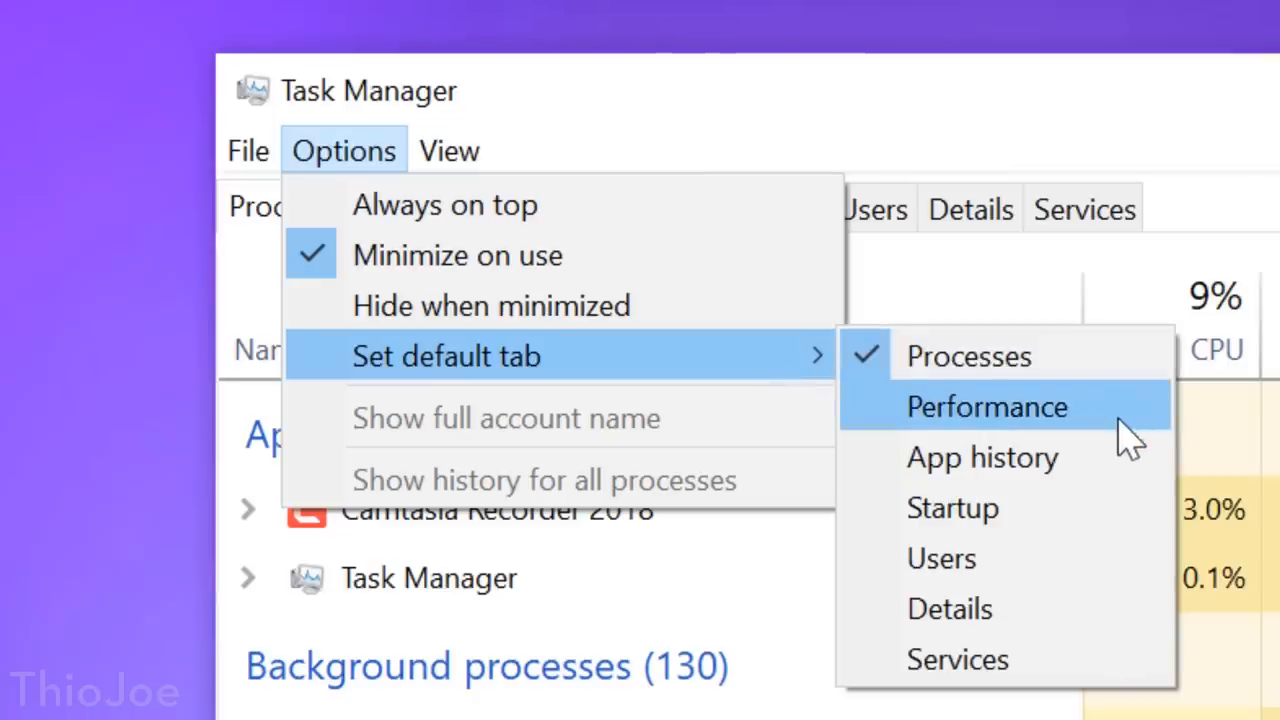
pyautogui.moveTo(1050, 425)
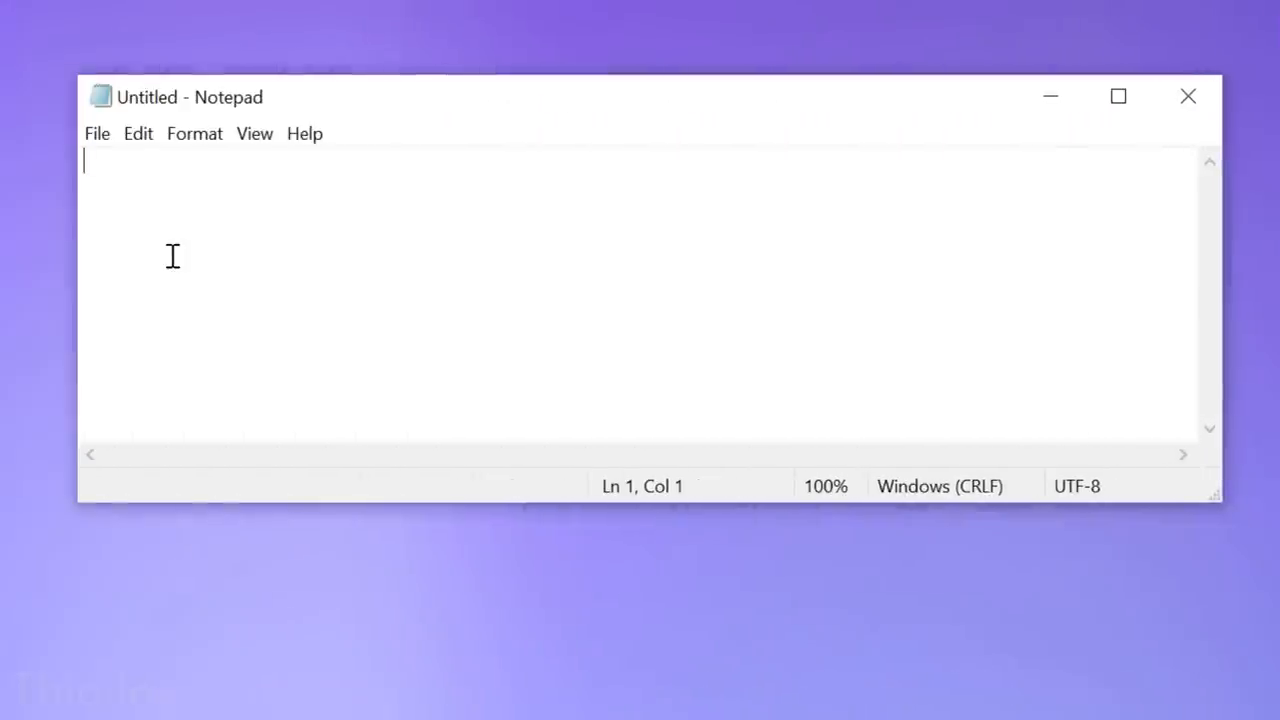
# - Insert the eyes emoji into the Notepad note, then browse the :D and ;P kaomoji groups
pyautogui.press('Win+.')
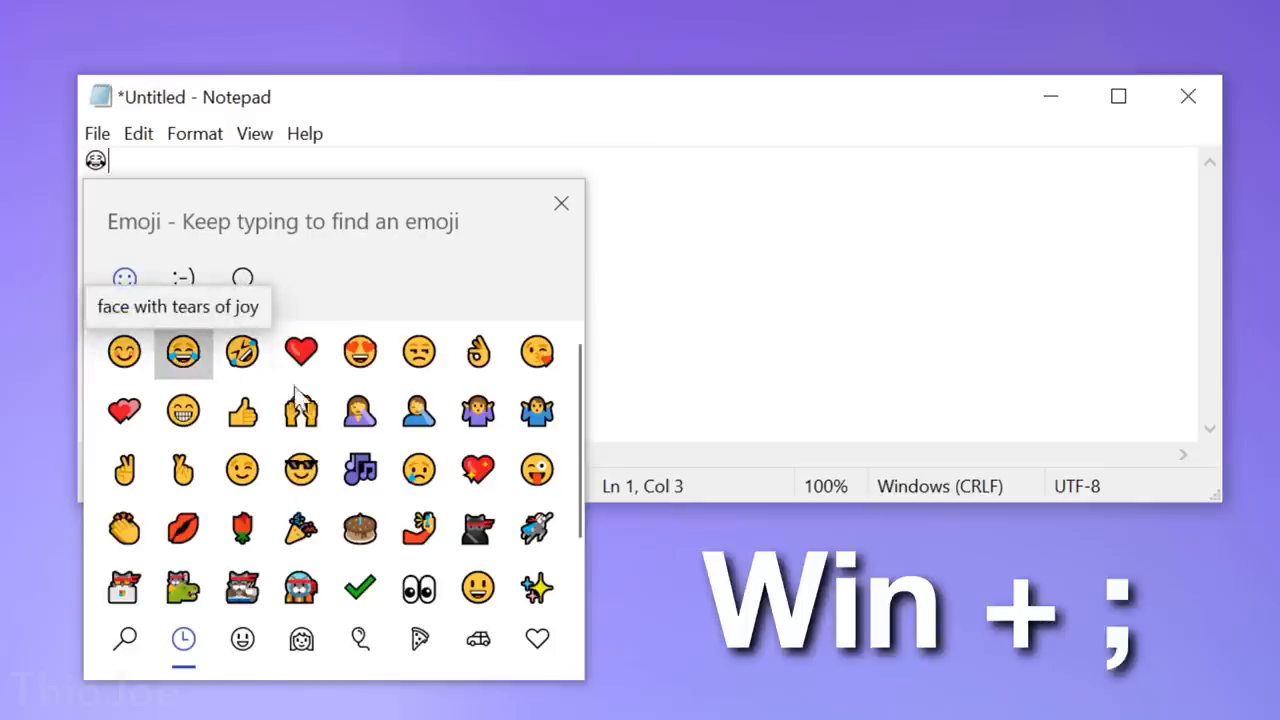
pyautogui.click(419, 581)
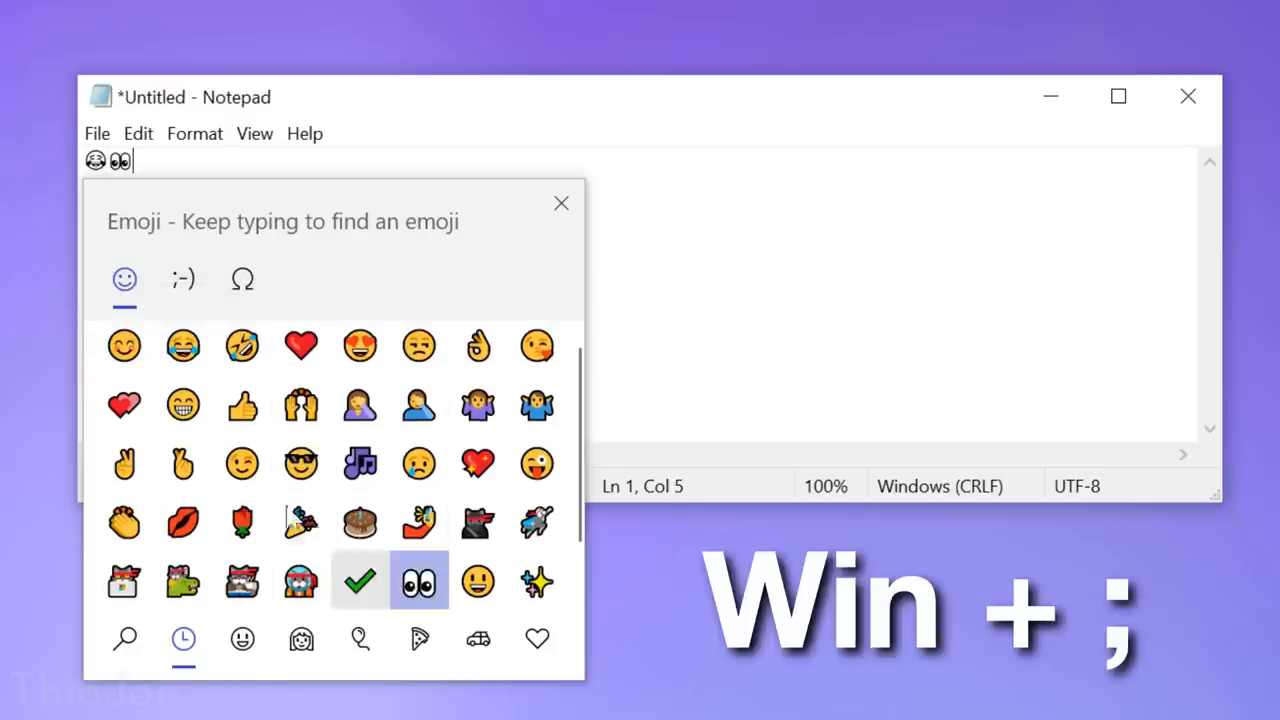
pyautogui.click(183, 278)
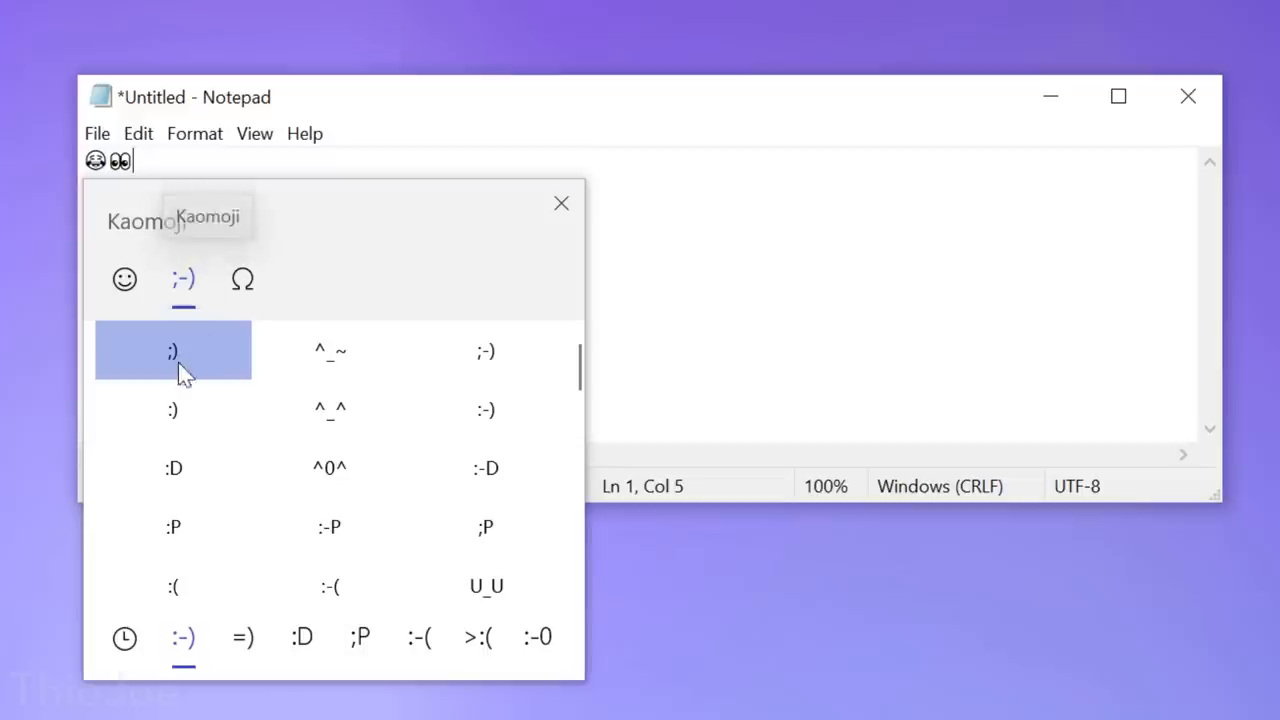
pyautogui.click(242, 637)
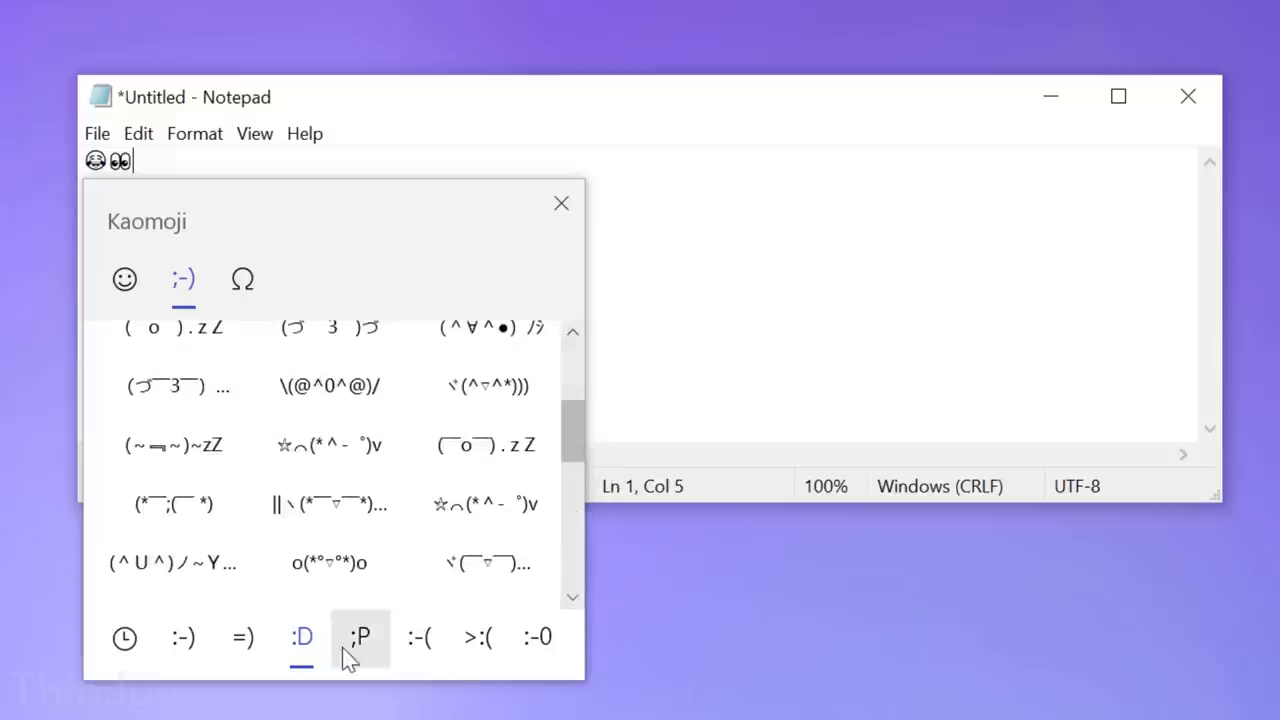
pyautogui.click(477, 637)
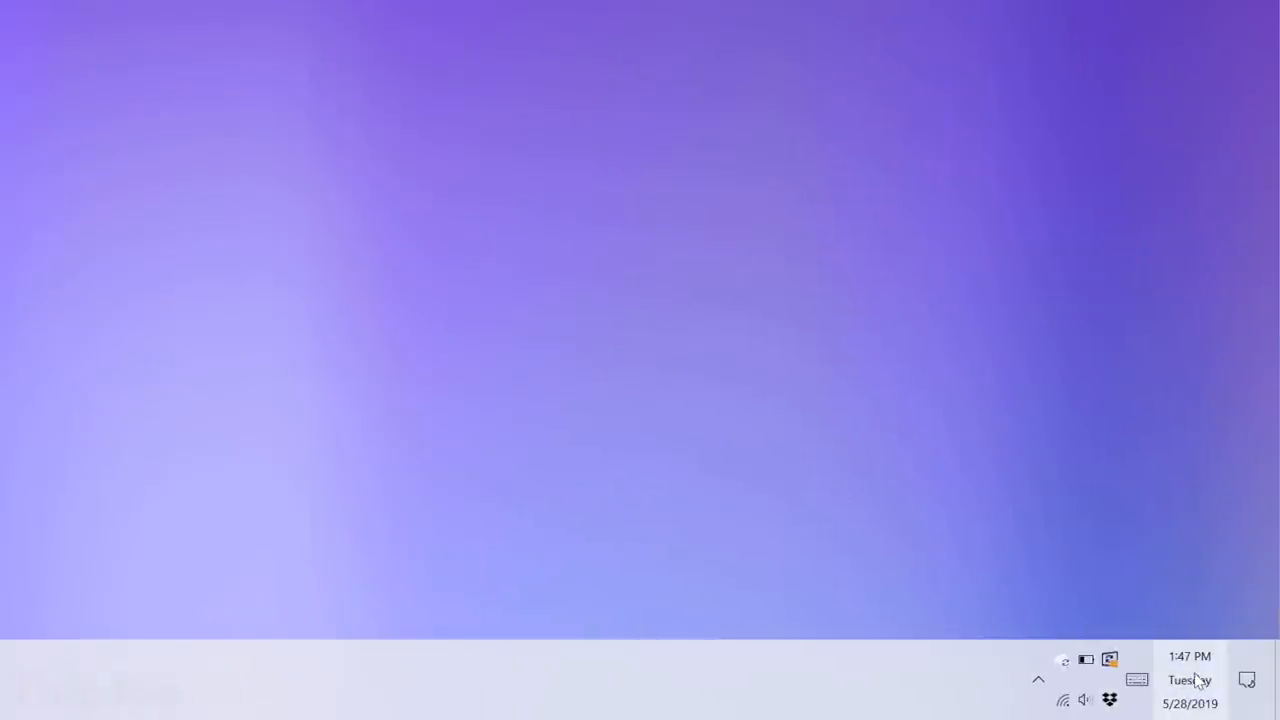
# - Sync the PC clock with time.windows.com from the taskbar clock's date and time settings
pyautogui.rightClick(1190, 680)
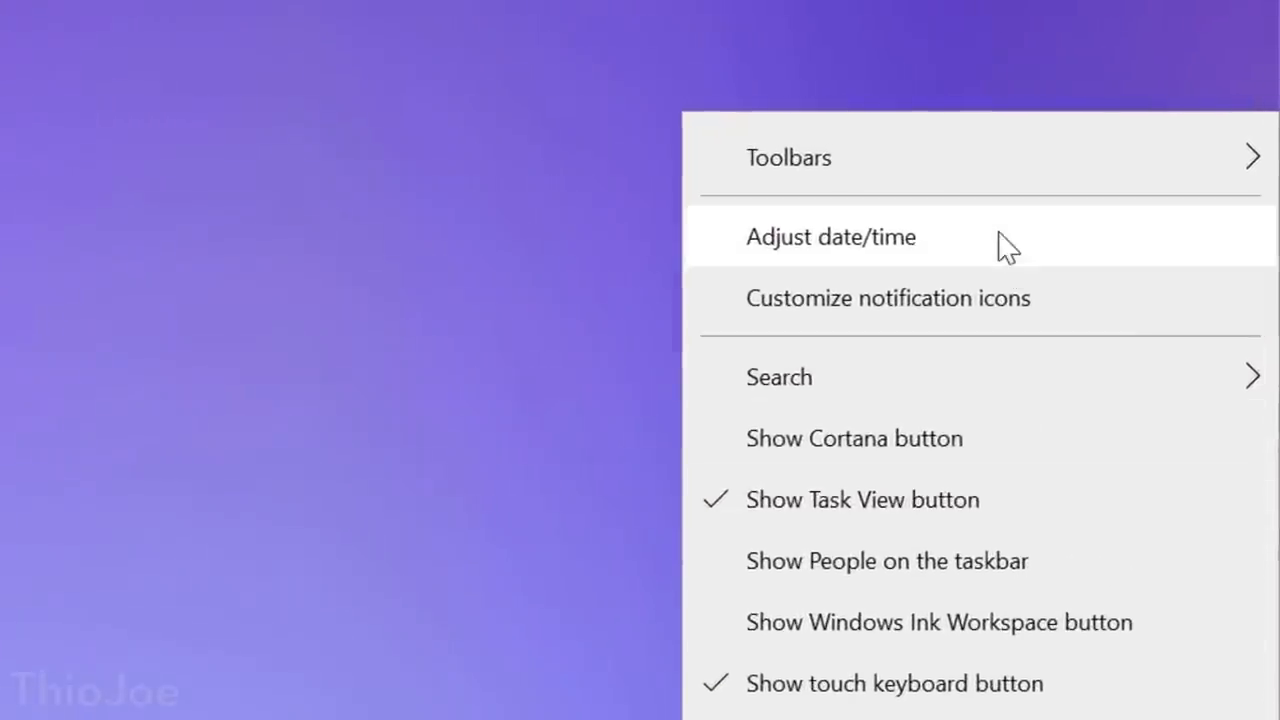
pyautogui.click(830, 237)
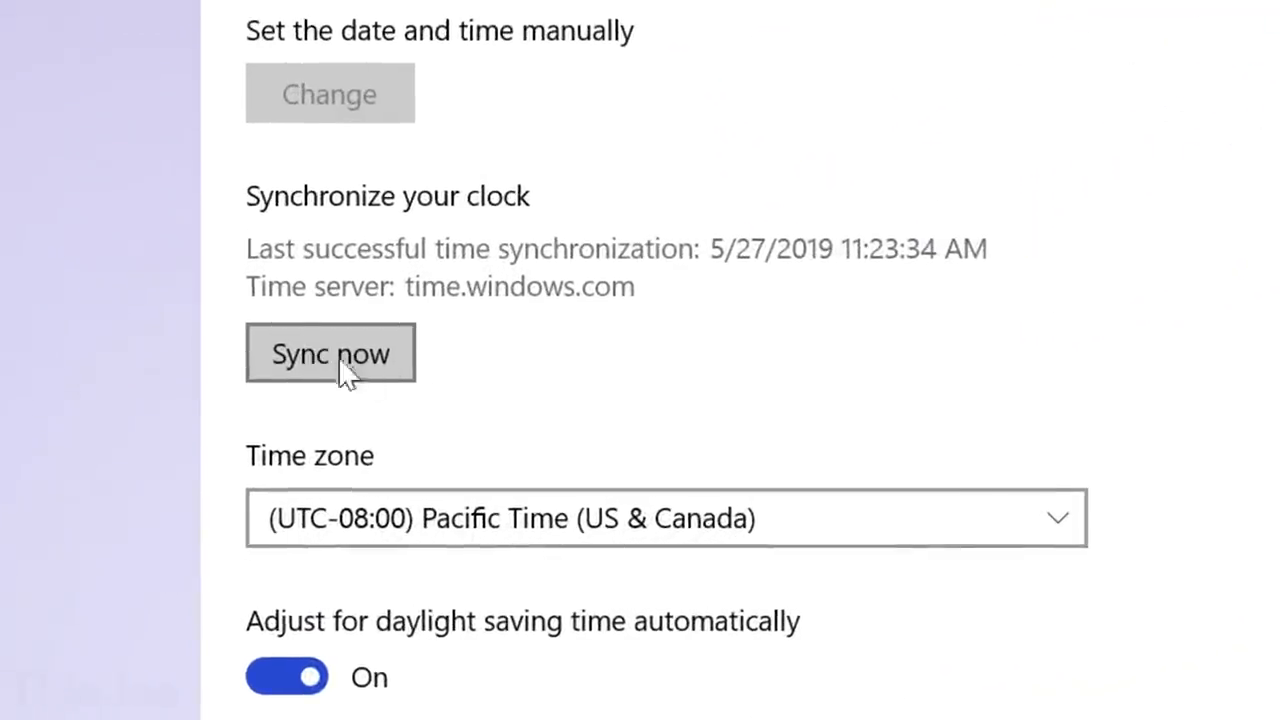
pyautogui.click(330, 353)
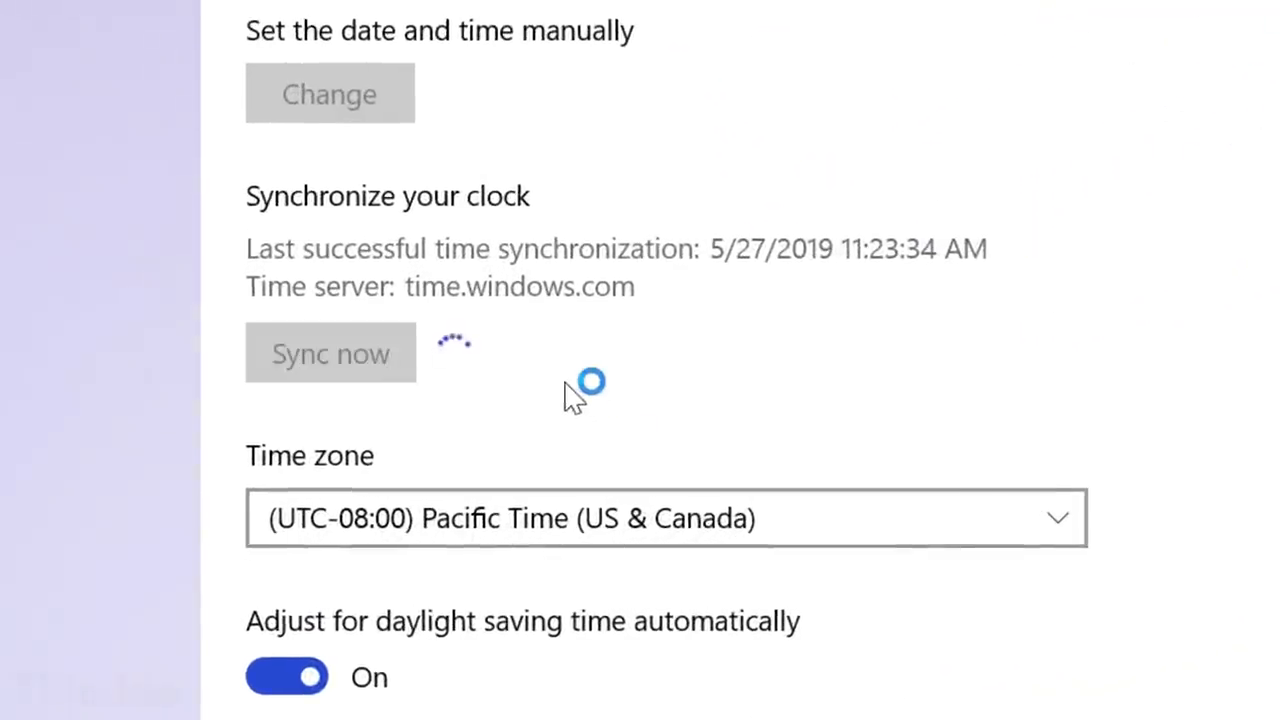
pyautogui.click(330, 352)
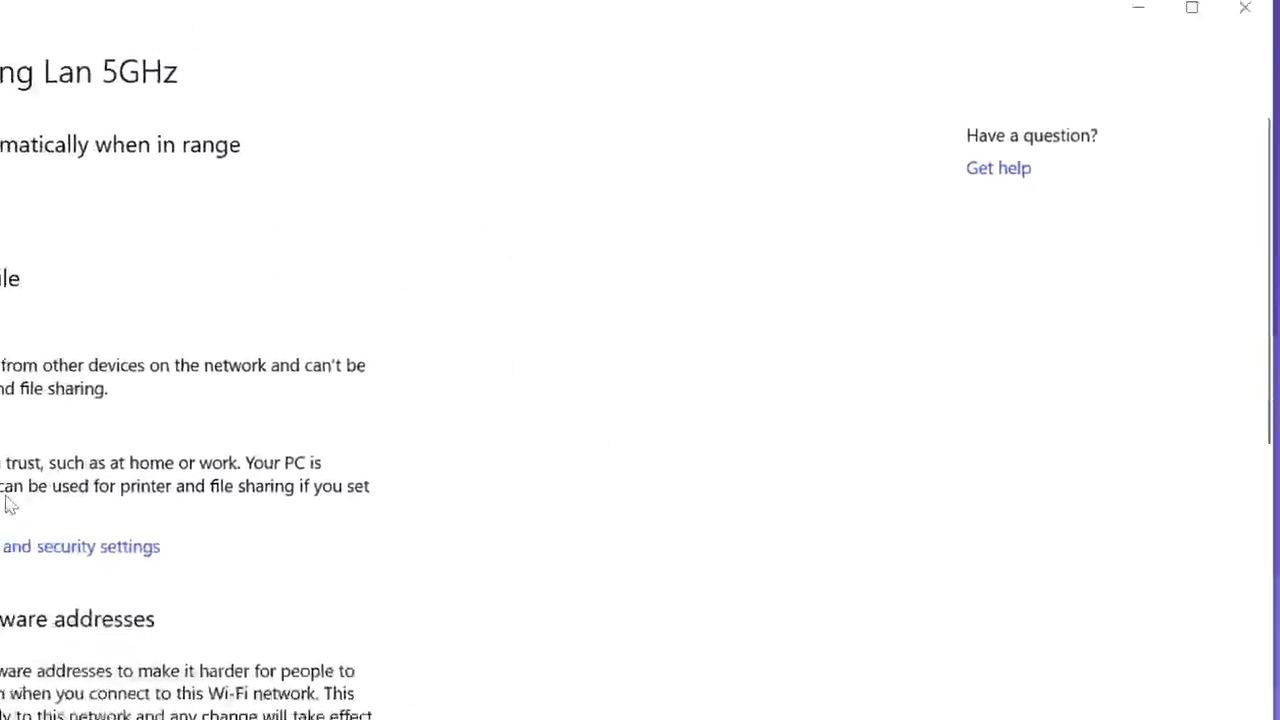
# - Scroll to the Wi-Fi network's IP settings and begin editing the manual IPv4 address
pyautogui.scroll(-3)
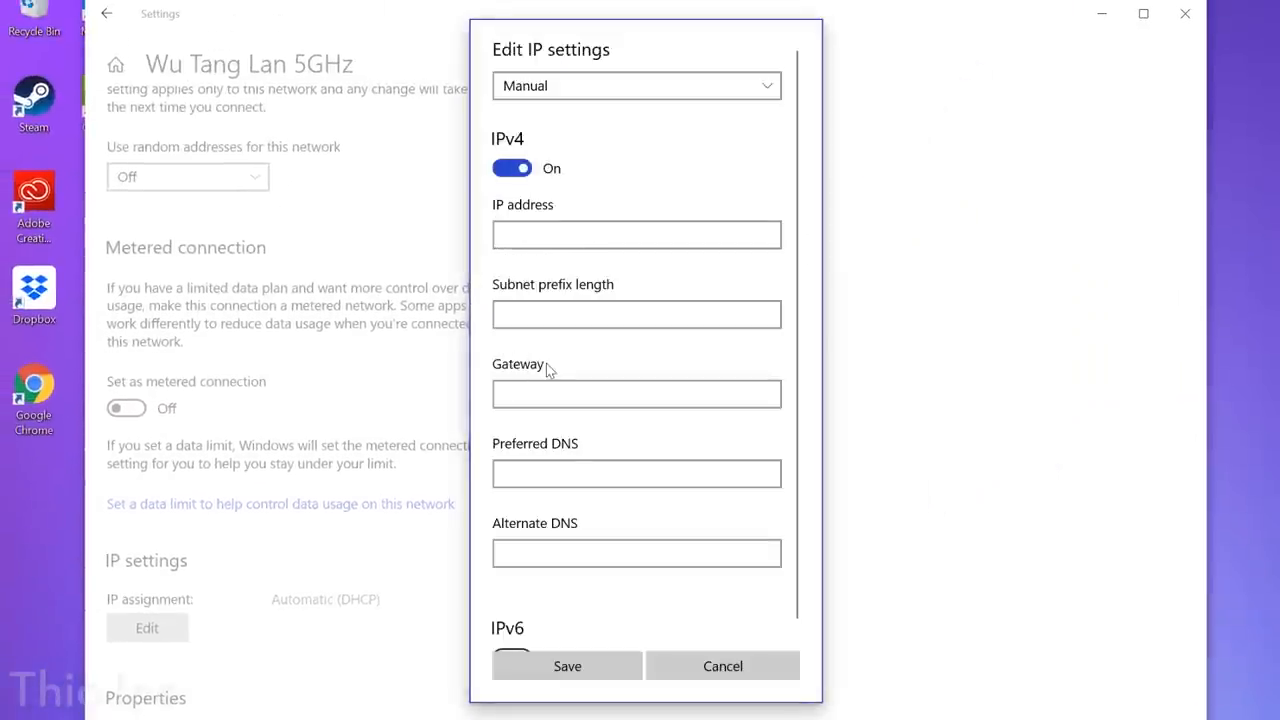
pyautogui.click(636, 234)
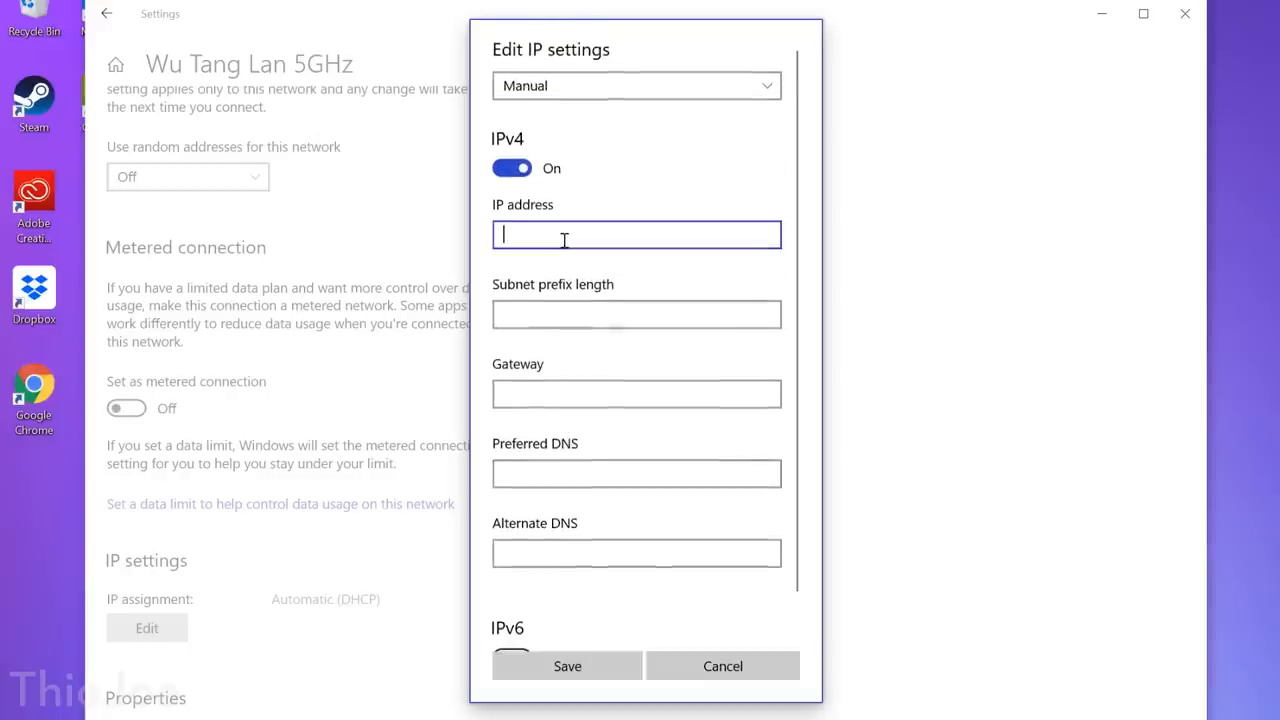
pyautogui.click(636, 553)
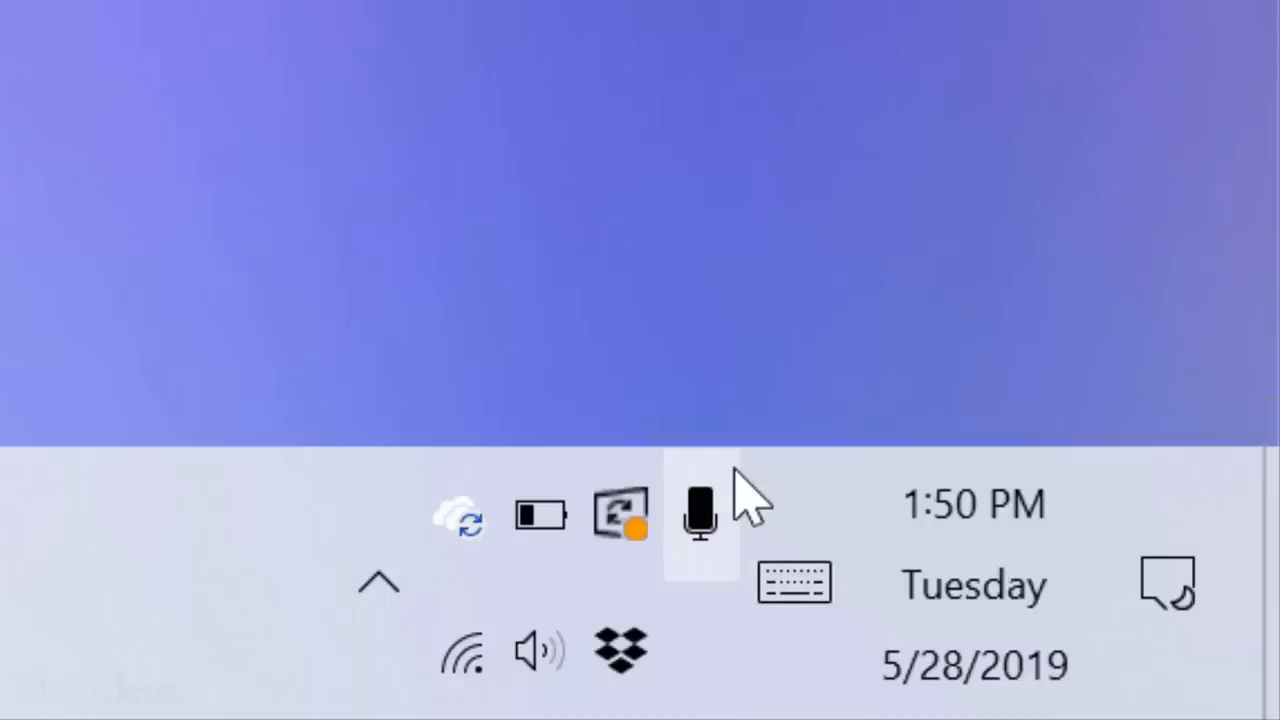
pyautogui.moveTo(715, 555)
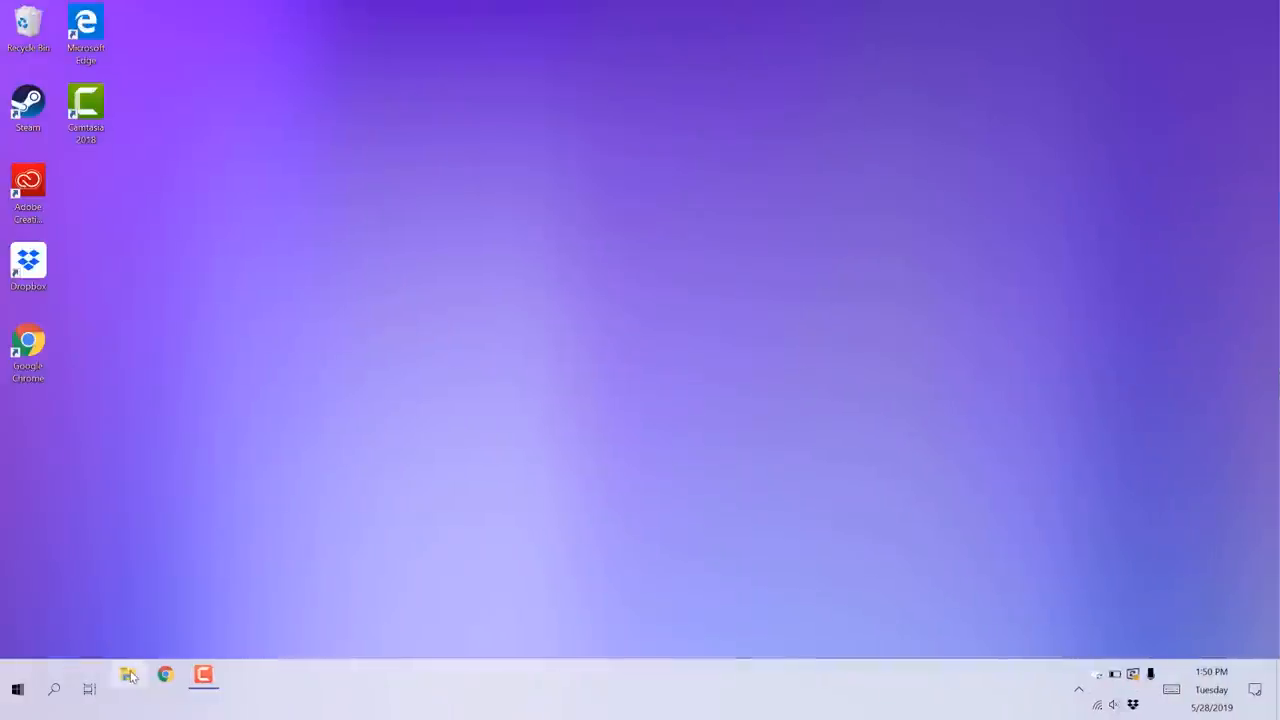
# - Open File Explorer at Quick access, drag it toward centre, and show its jump list
pyautogui.click(128, 674)
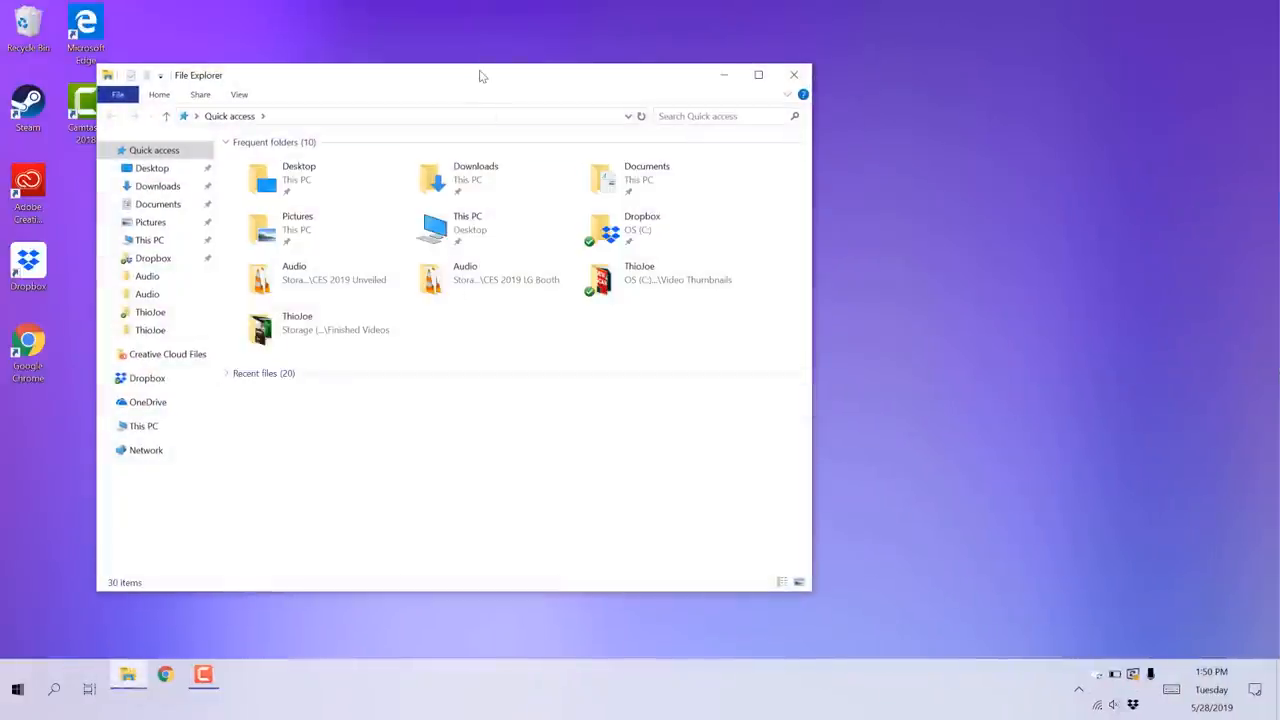
pyautogui.moveTo(480, 76); pyautogui.dragTo(600, 83)
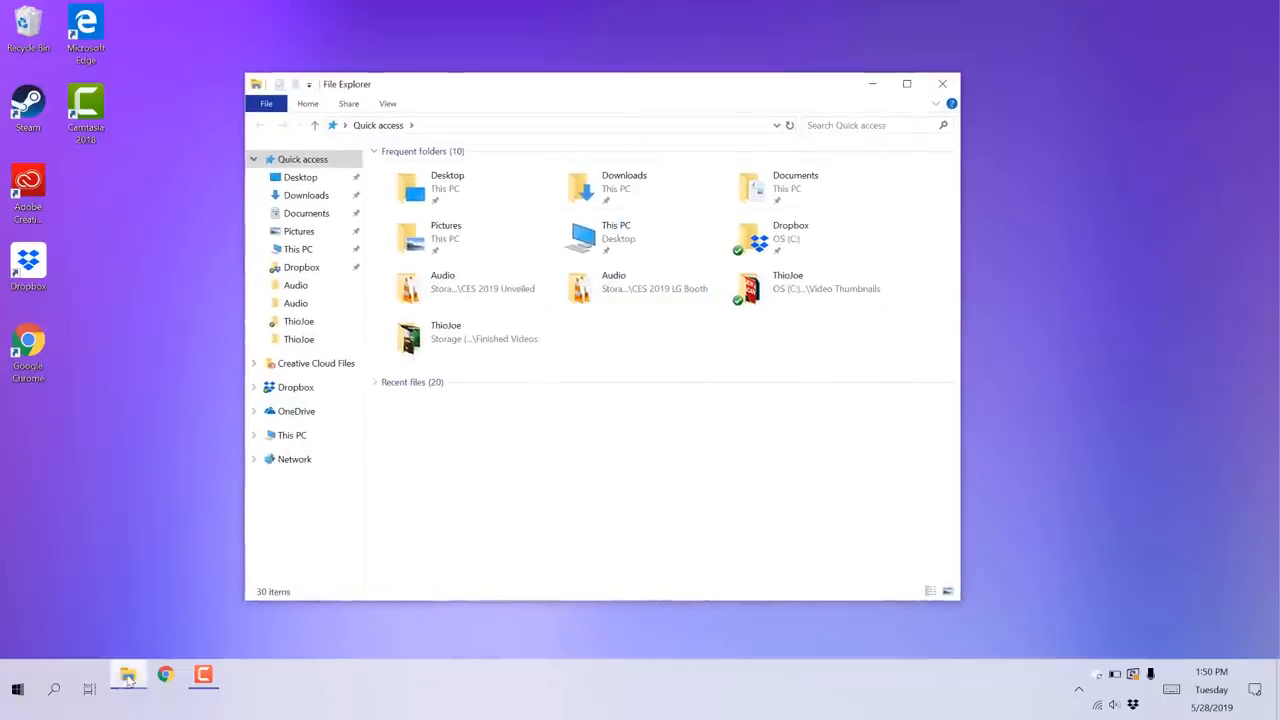
pyautogui.rightClick(128, 675)
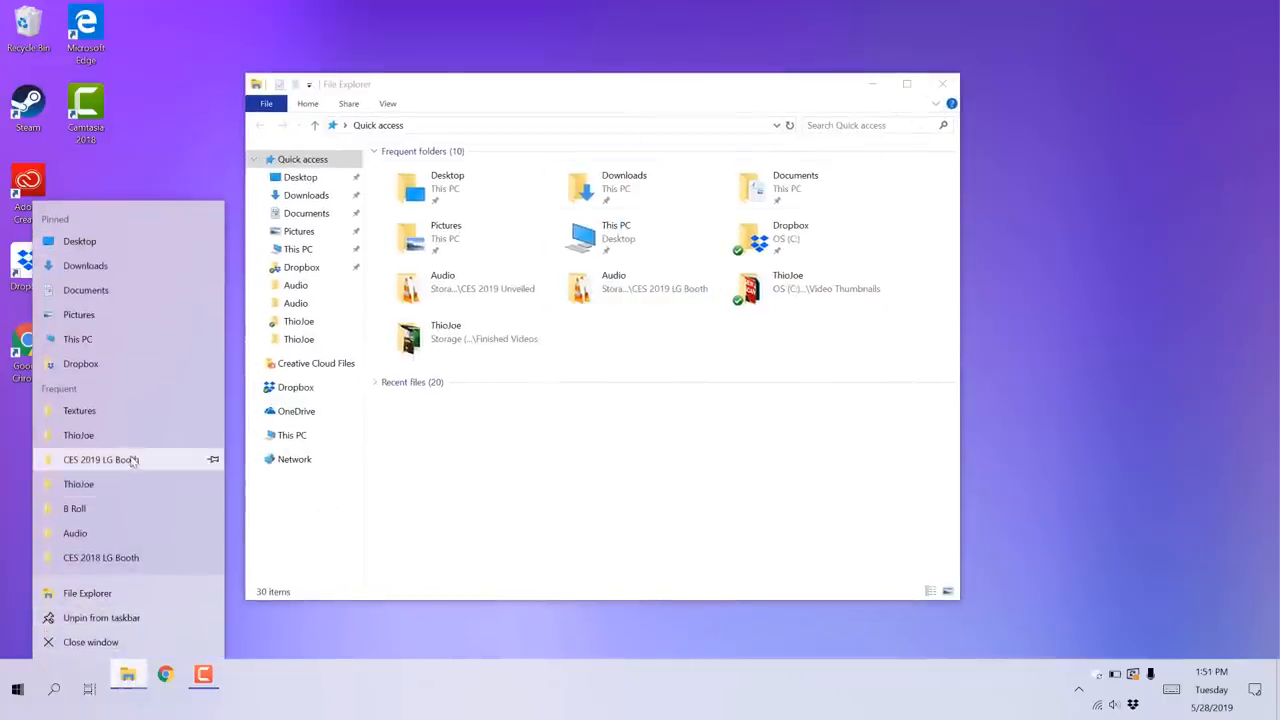